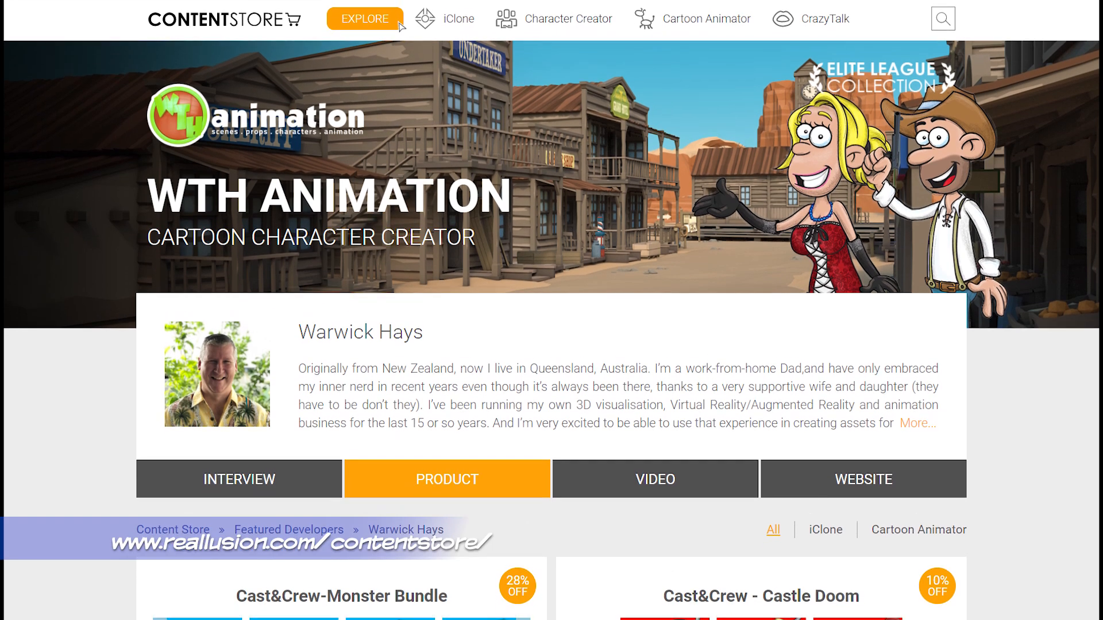
# Step: Add Fancy Fred from the City Life actors, select him and open the Scene Manager
pyautogui.scroll(-3)
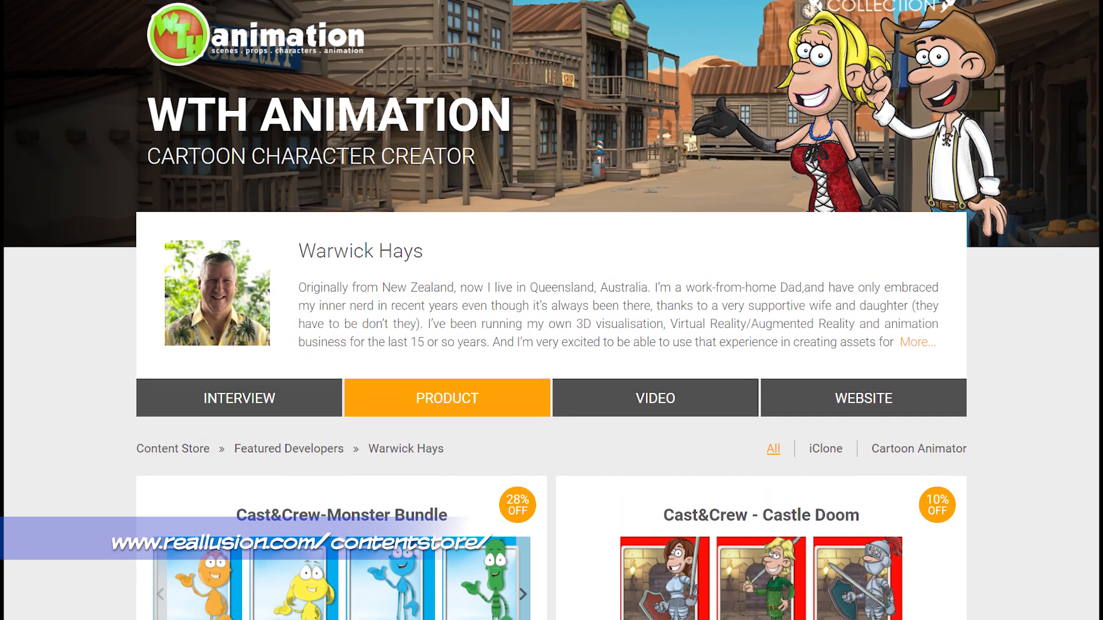
pyautogui.scroll(-3)
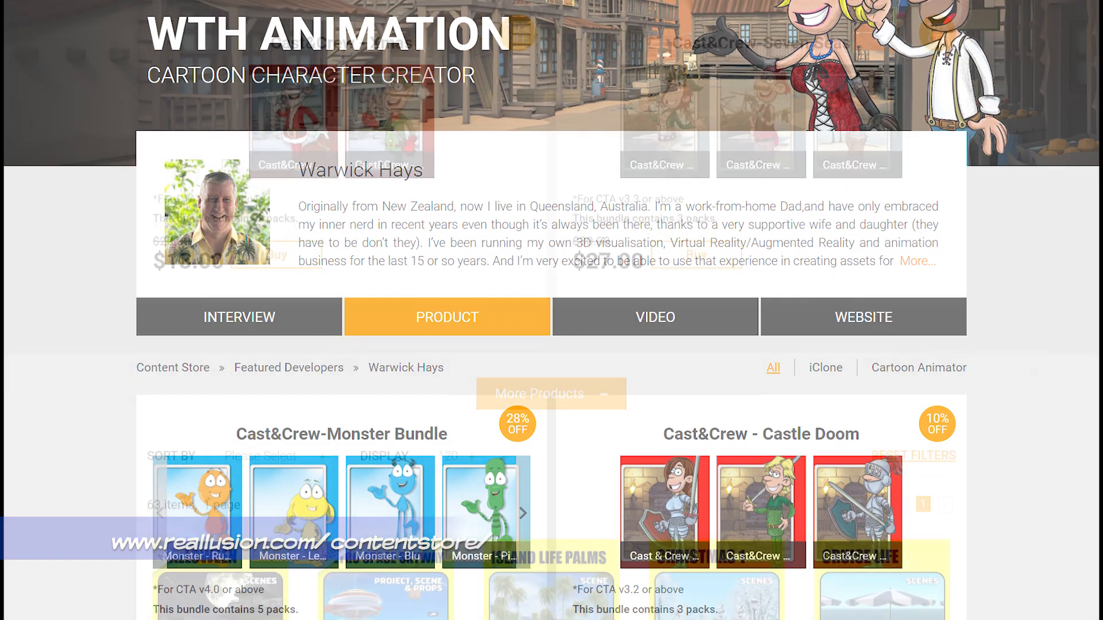
pyautogui.scroll(-3)
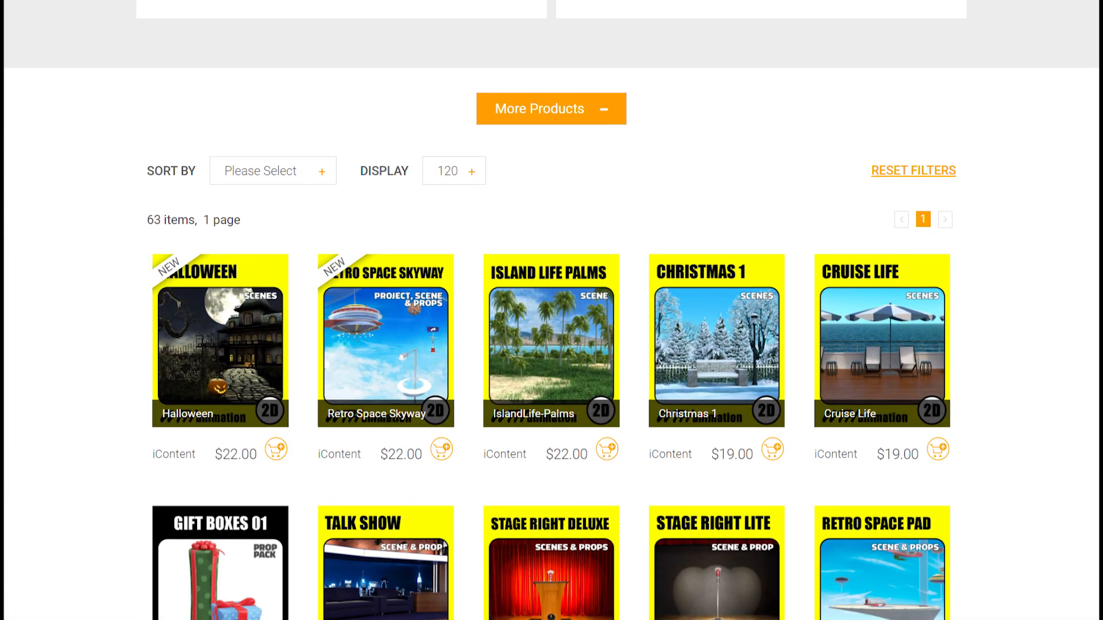
pyautogui.scroll(-3)
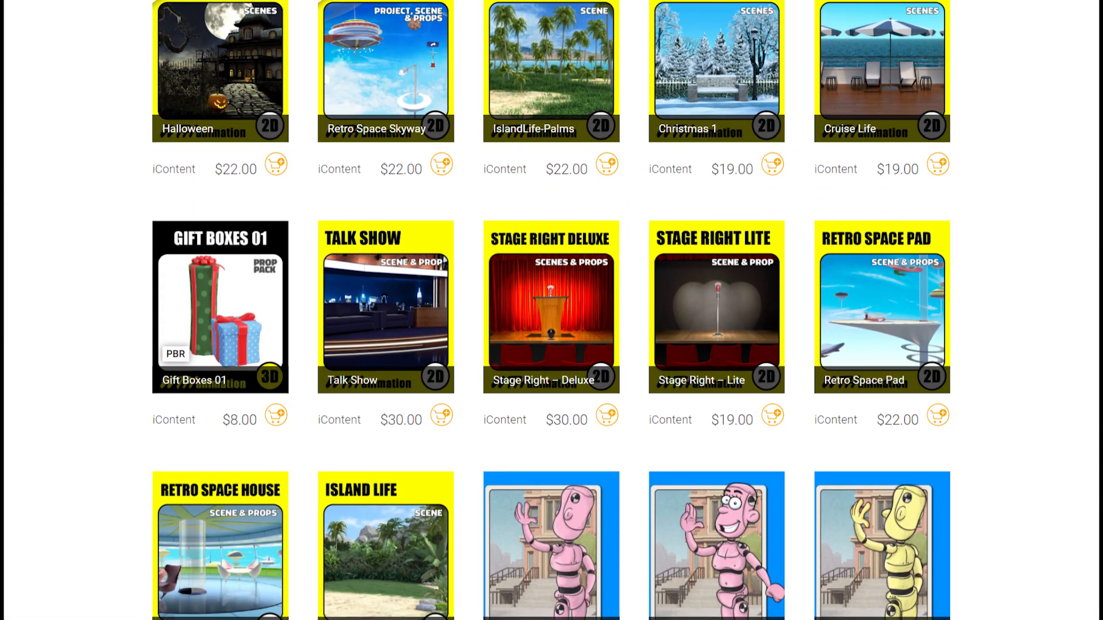
pyautogui.scroll(-3)
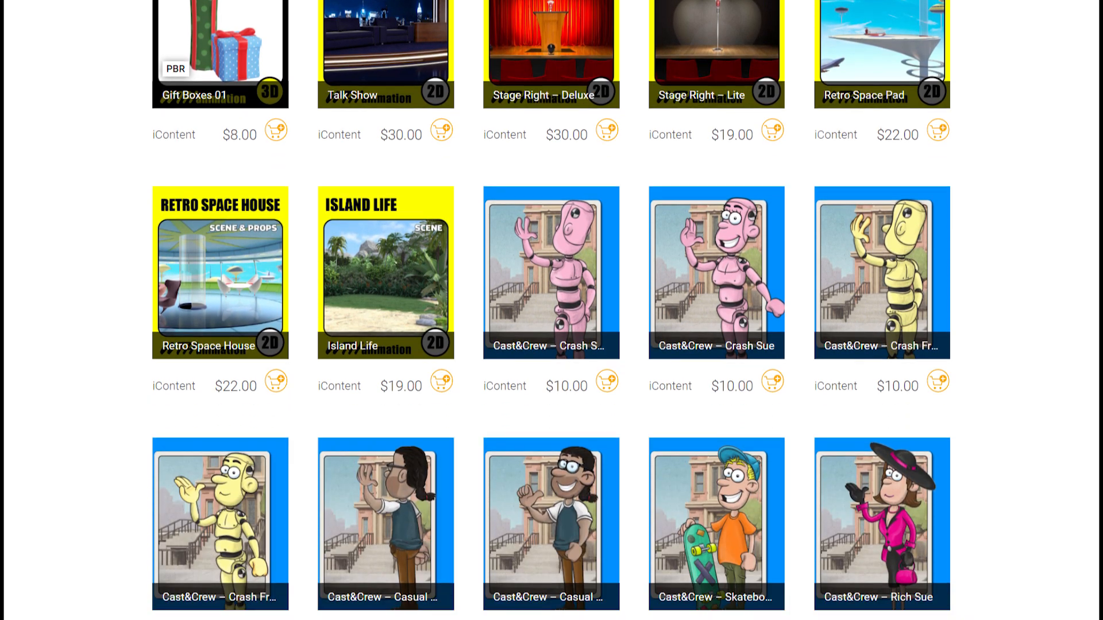
pyautogui.scroll(-3)
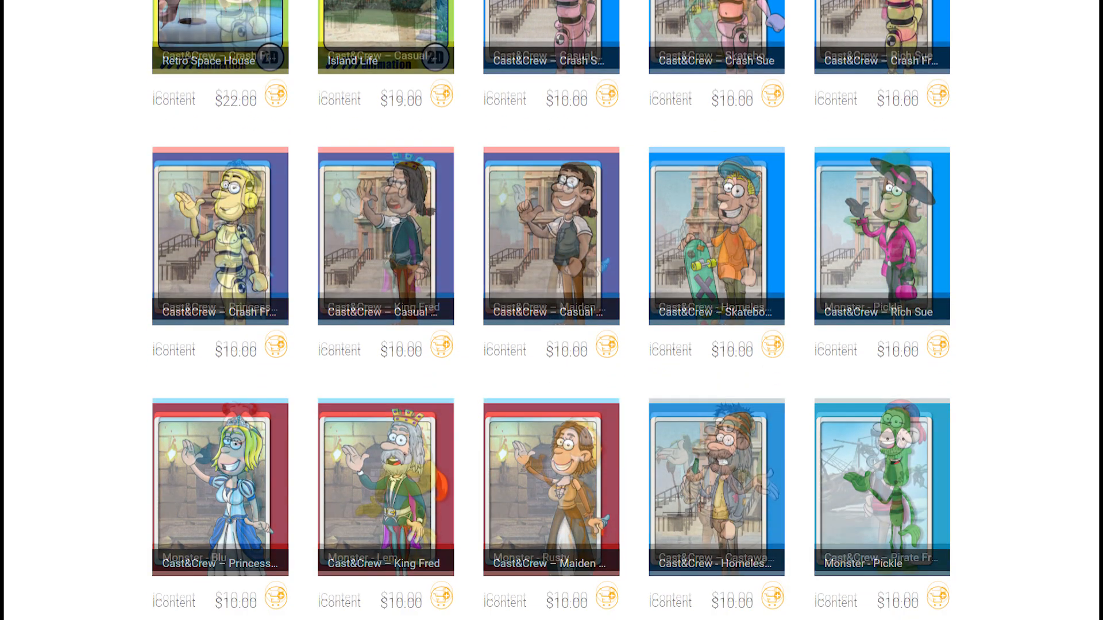
pyautogui.scroll(-3)
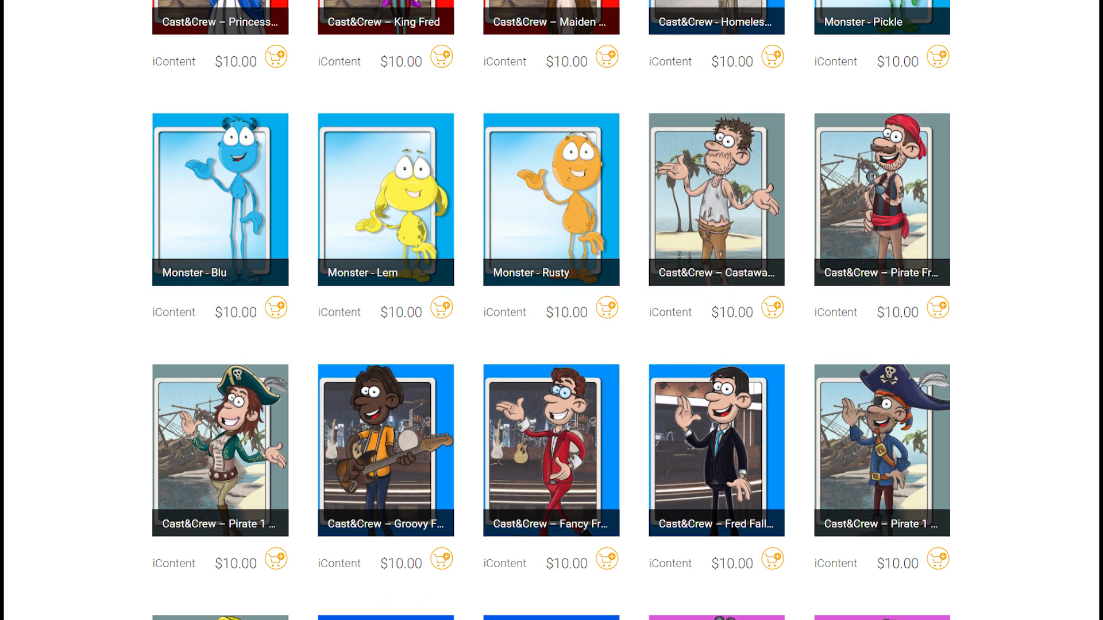
pyautogui.scroll(-3)
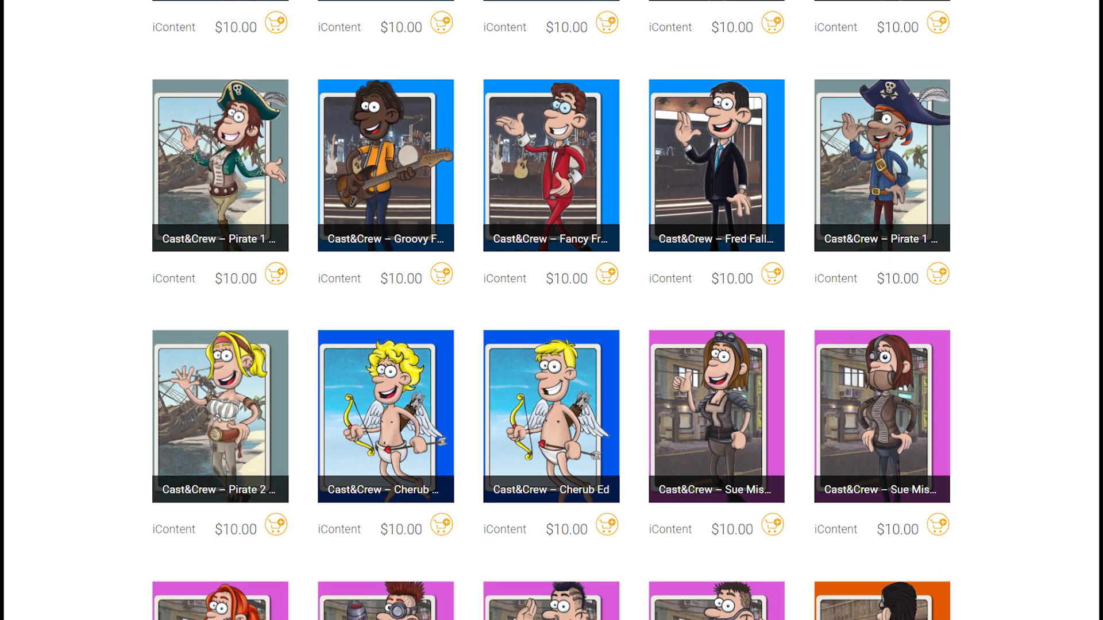
pyautogui.scroll(-3)
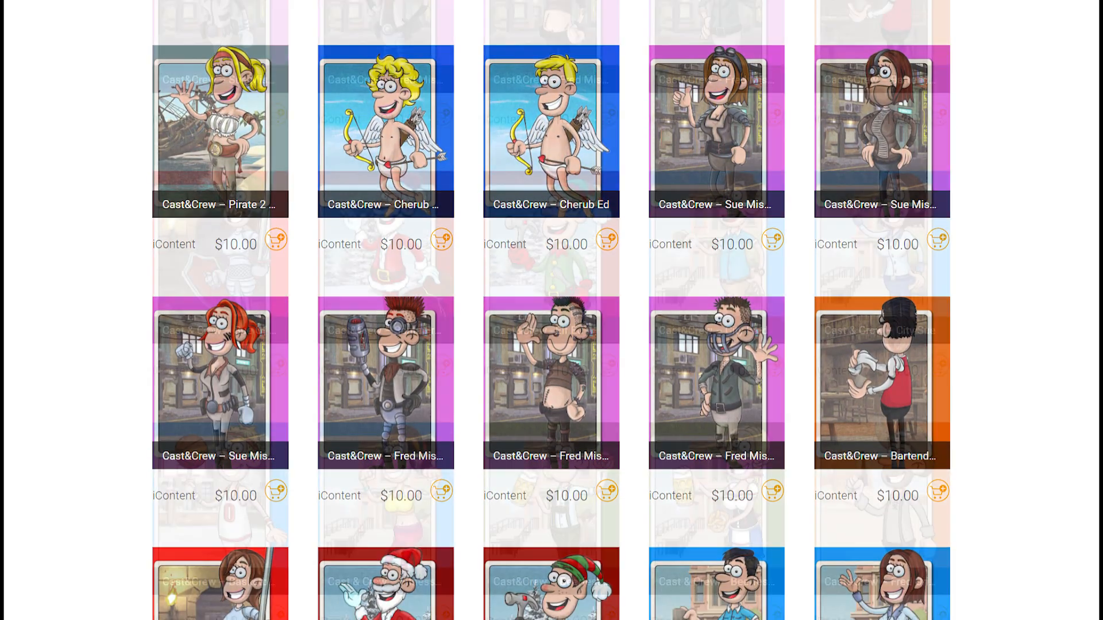
pyautogui.scroll(-3)
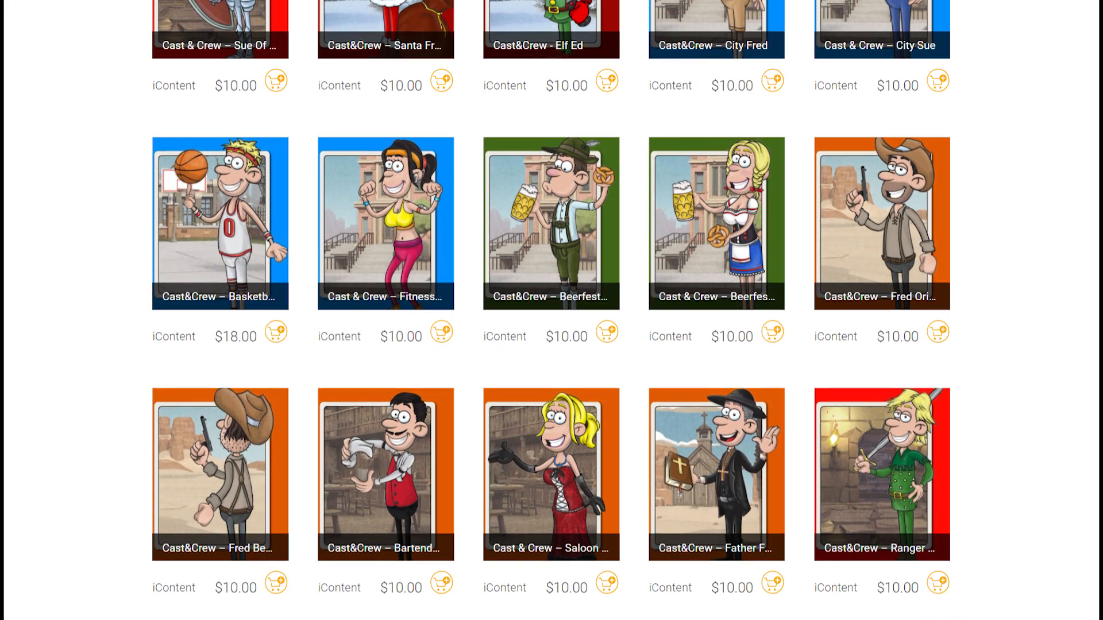
pyautogui.scroll(-3)
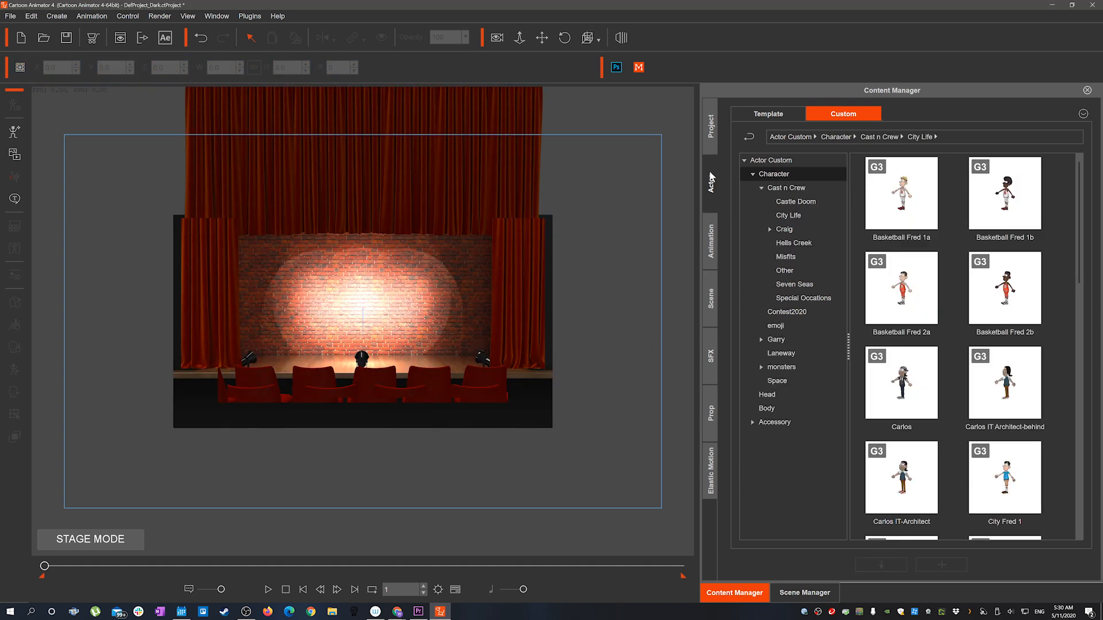
pyautogui.scroll(-3)
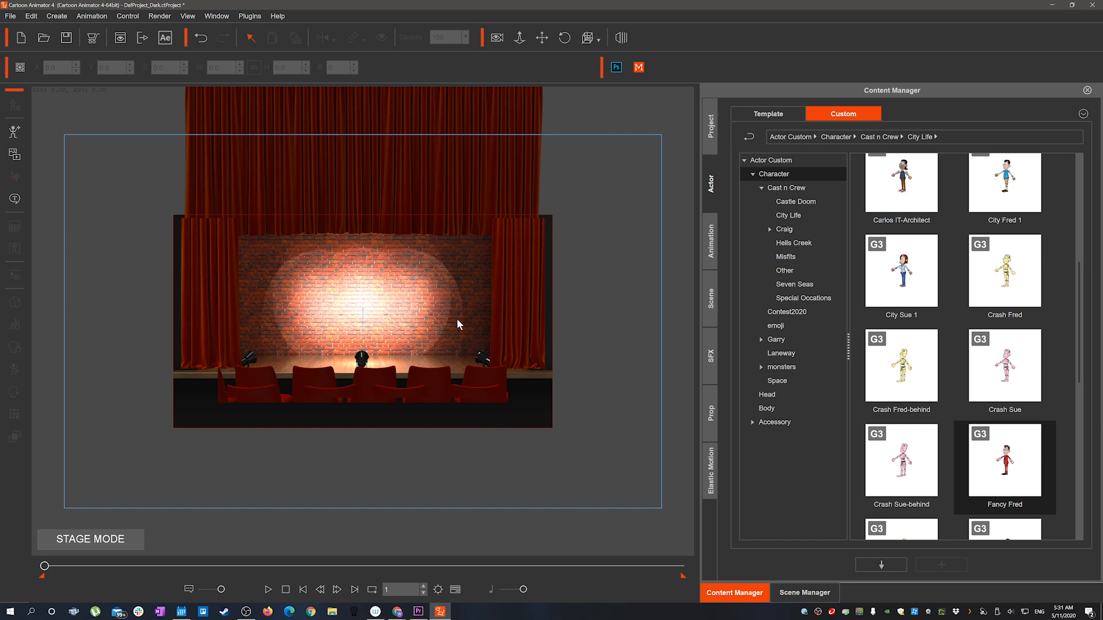
pyautogui.doubleClick(1004, 460)
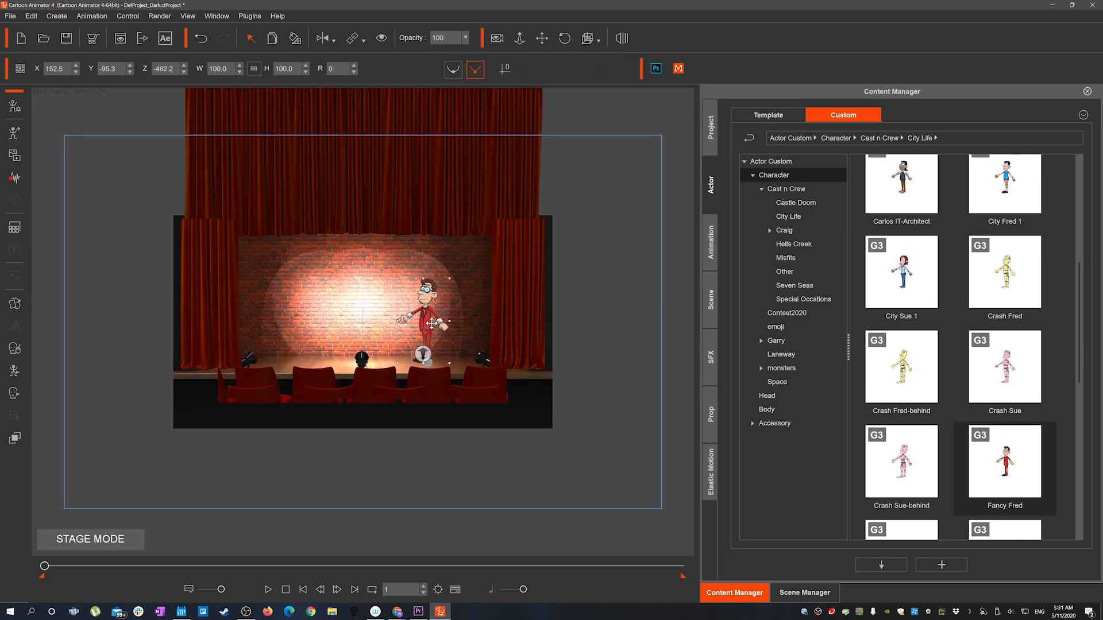
pyautogui.click(804, 592)
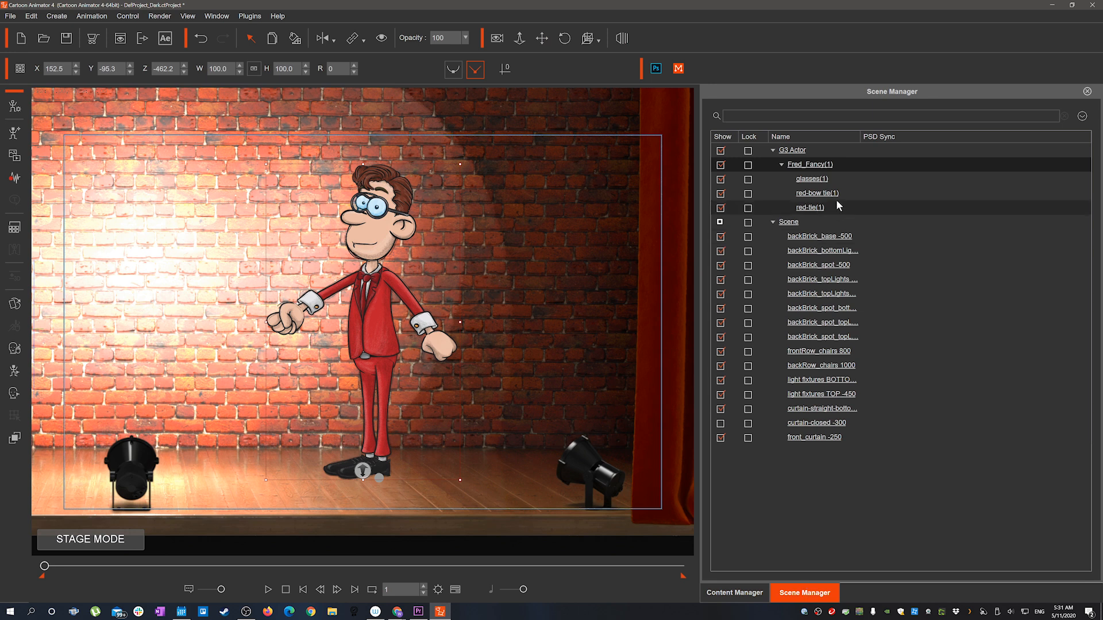
pyautogui.click(720, 182)
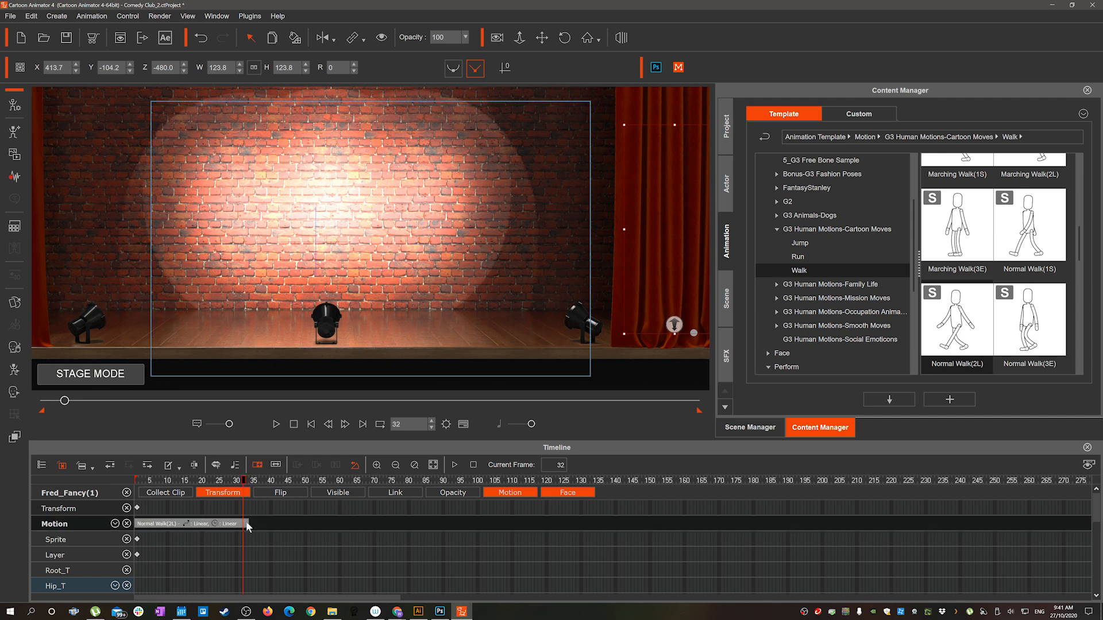
# Step: Stretch Fred's Normal Walk clip across more frames and play back his walk onto stage
pyautogui.moveTo(241, 482); pyautogui.dragTo(360, 482)
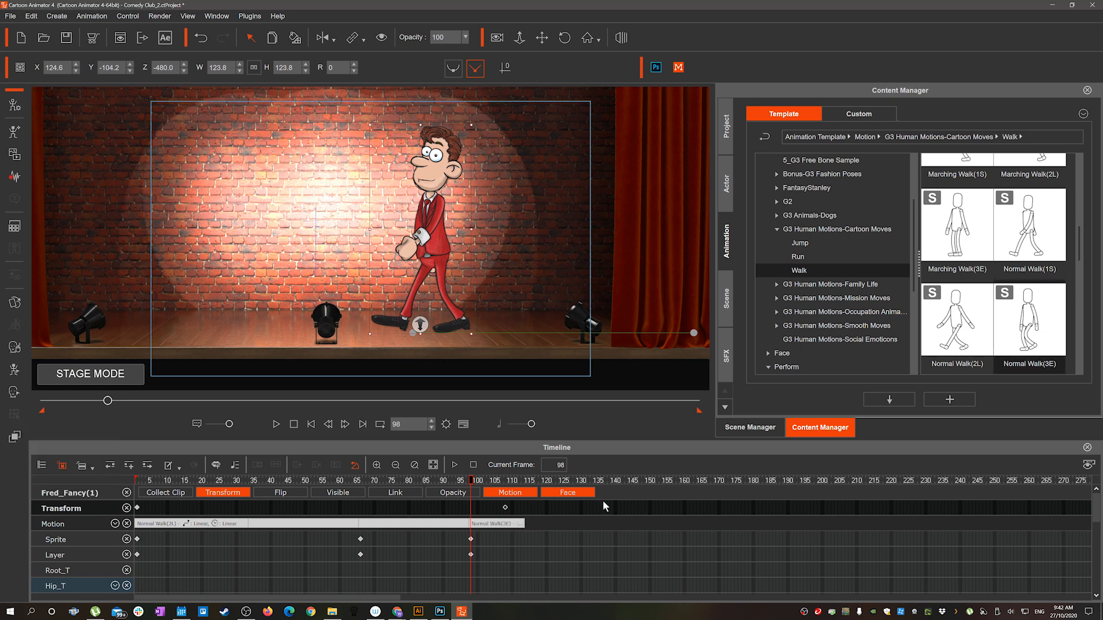
pyautogui.click(492, 480)
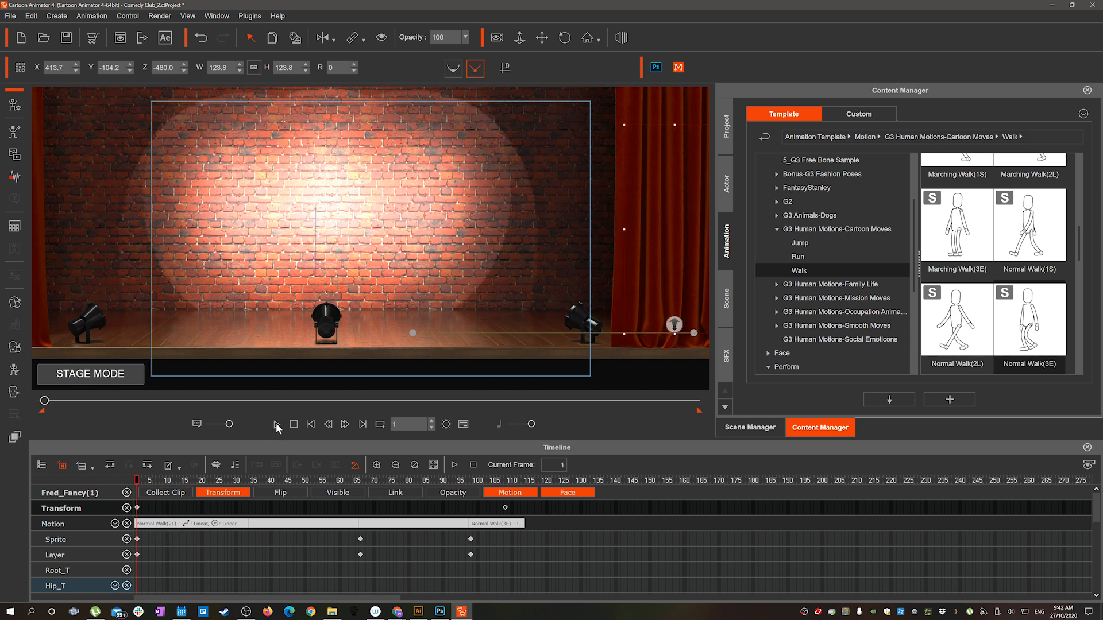
pyautogui.click(276, 424)
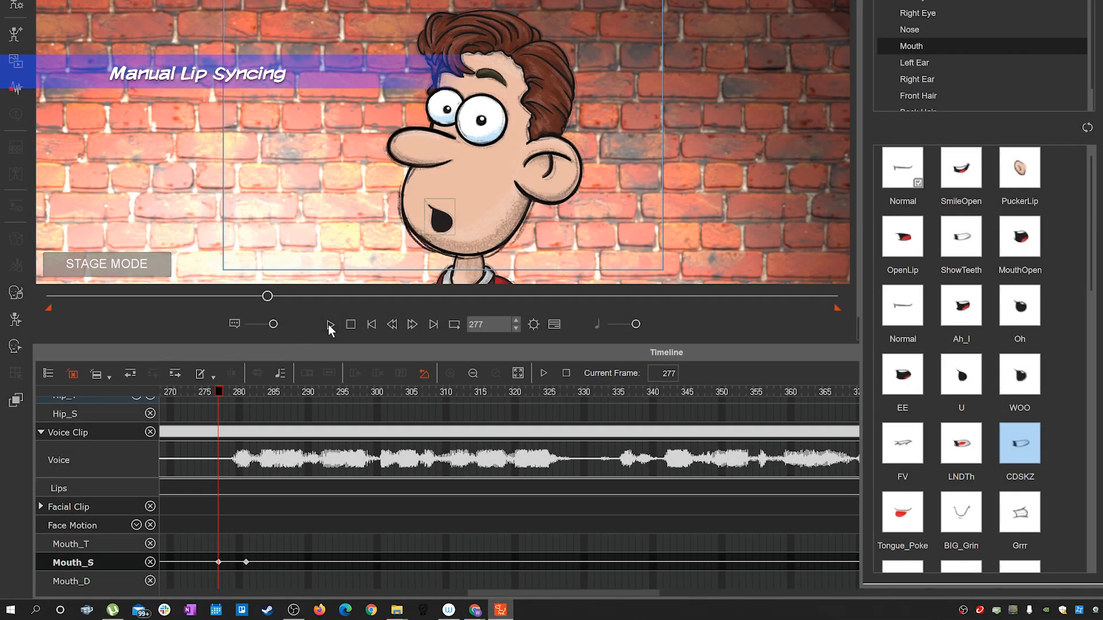
# Step: Play the speech, stop to key a mouth shape, then jump to frame 314
pyautogui.click(330, 324)
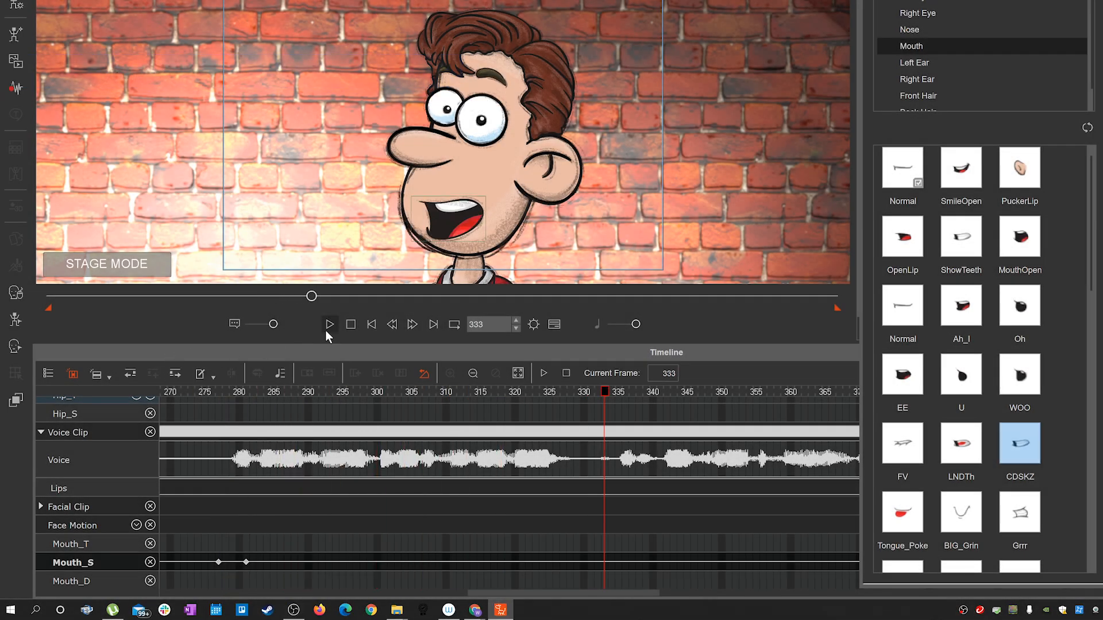
pyautogui.click(287, 392)
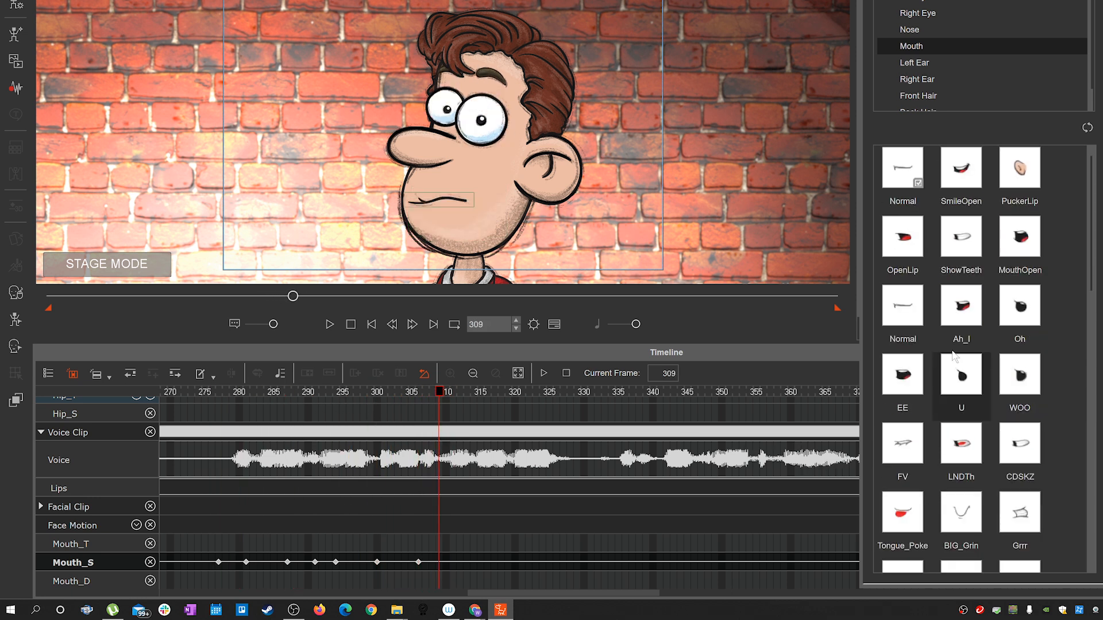
pyautogui.click(960, 374)
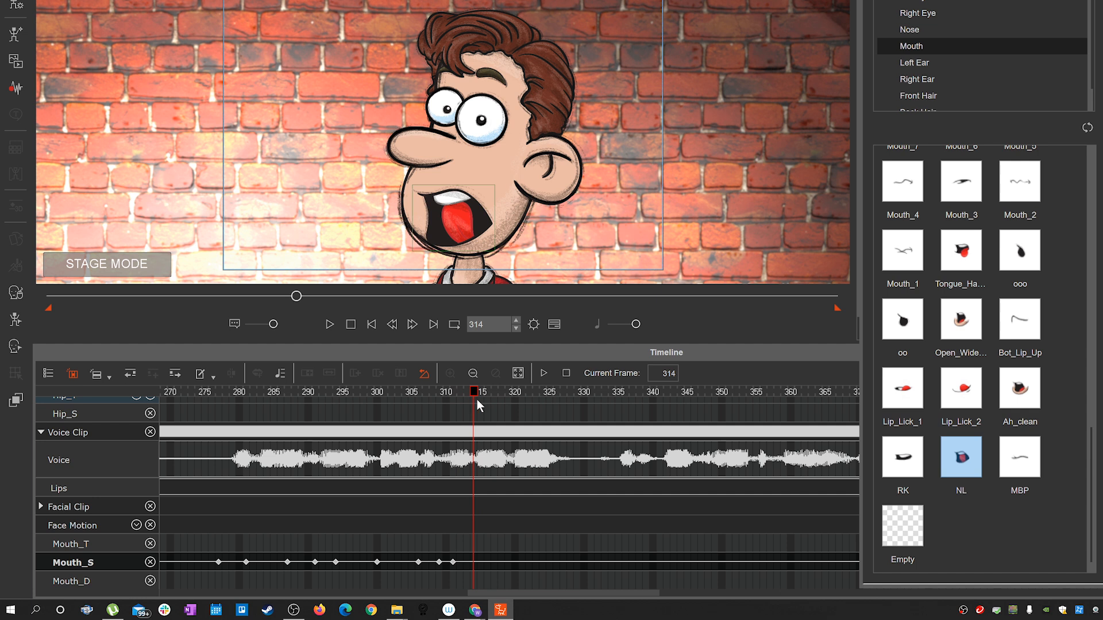
pyautogui.click(220, 391)
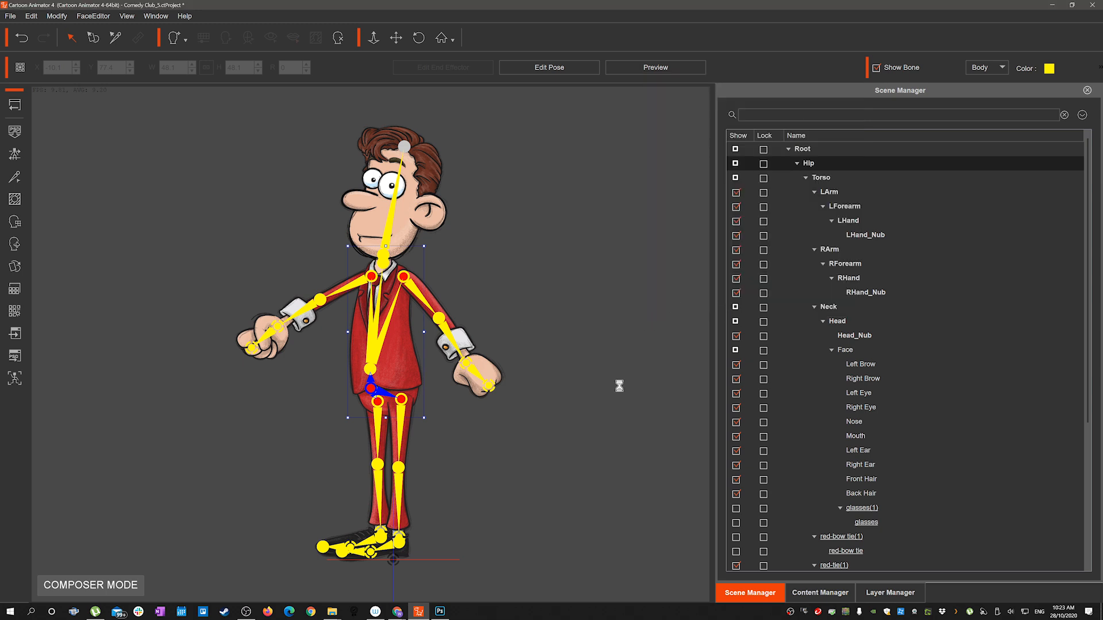
# Step: Show Fred in Composer Mode with his bones visible in the Scene Manager
pyautogui.click(439, 611)
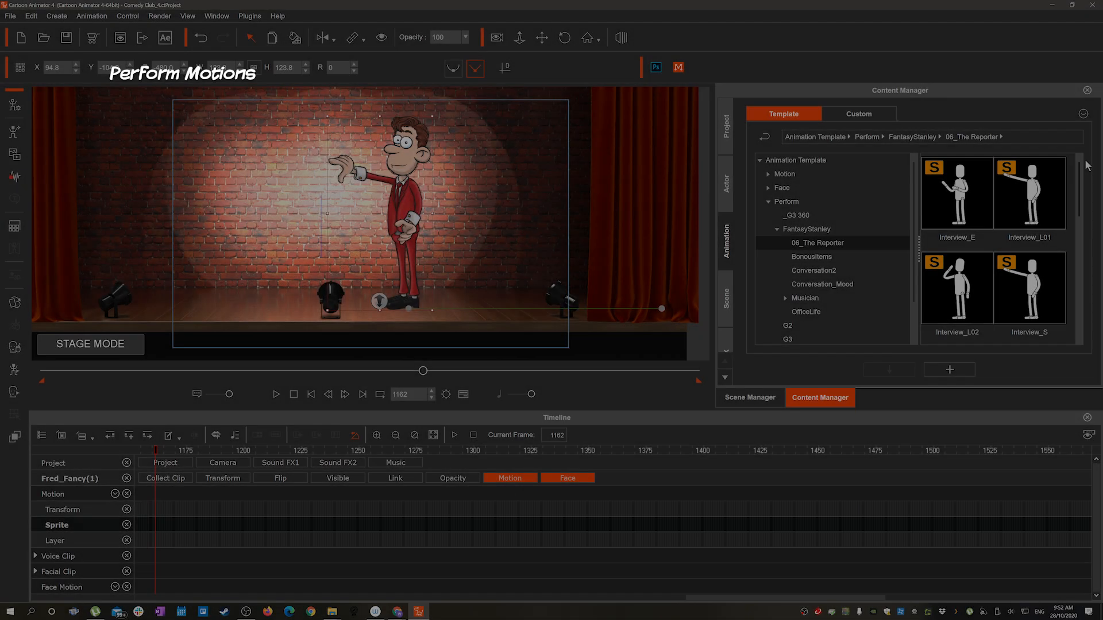
# Step: Play back Fred's stage performance and stop the timeline
pyautogui.scroll(-3)
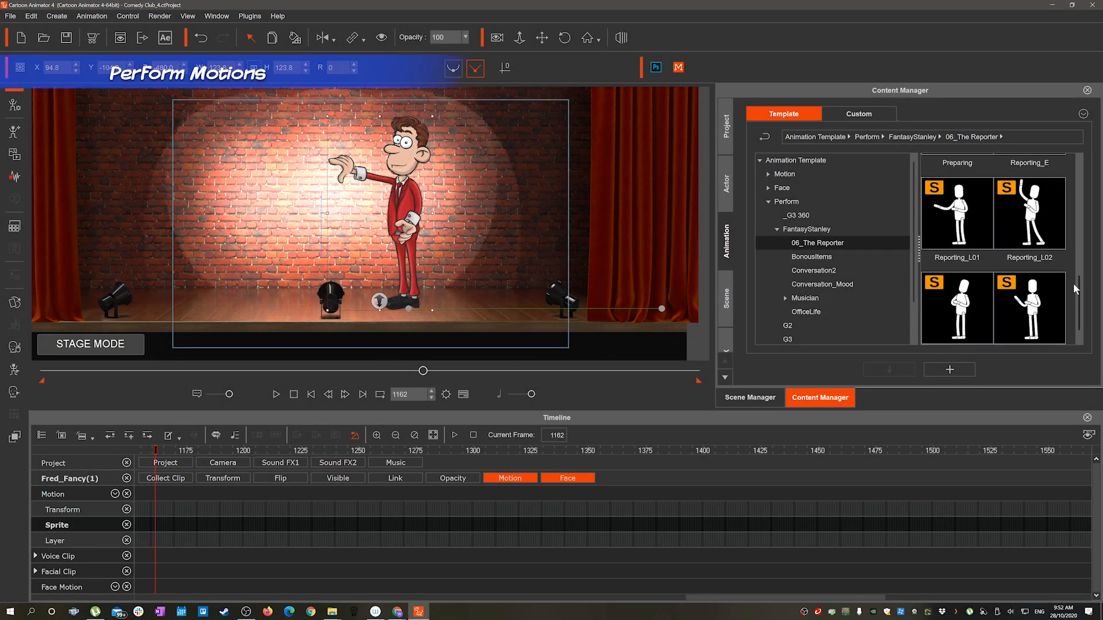
pyautogui.scroll(-3)
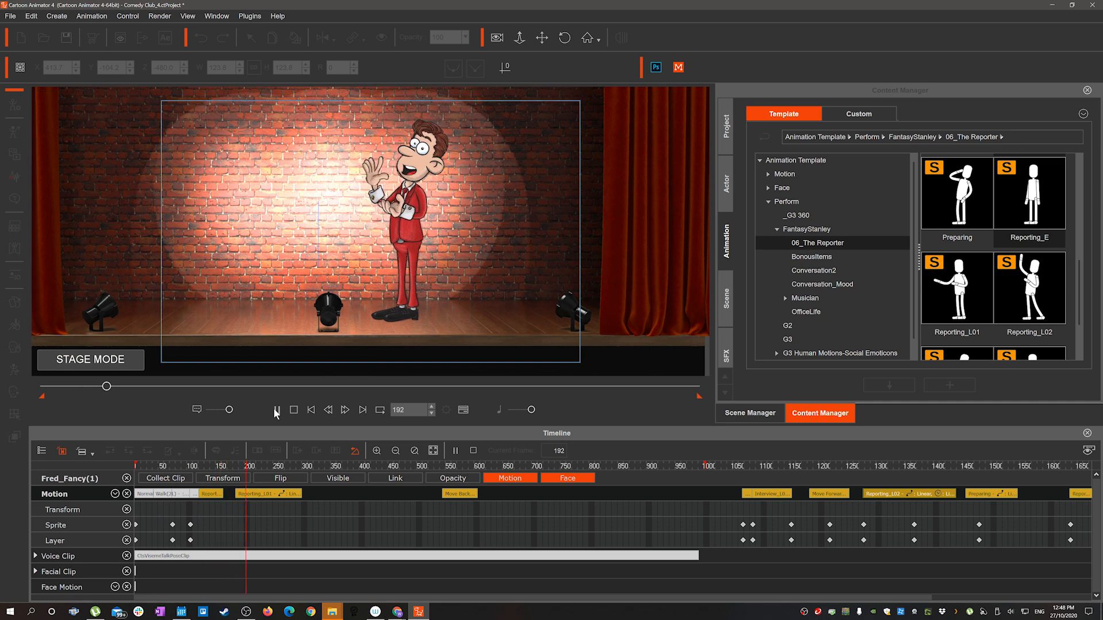
pyautogui.click(277, 410)
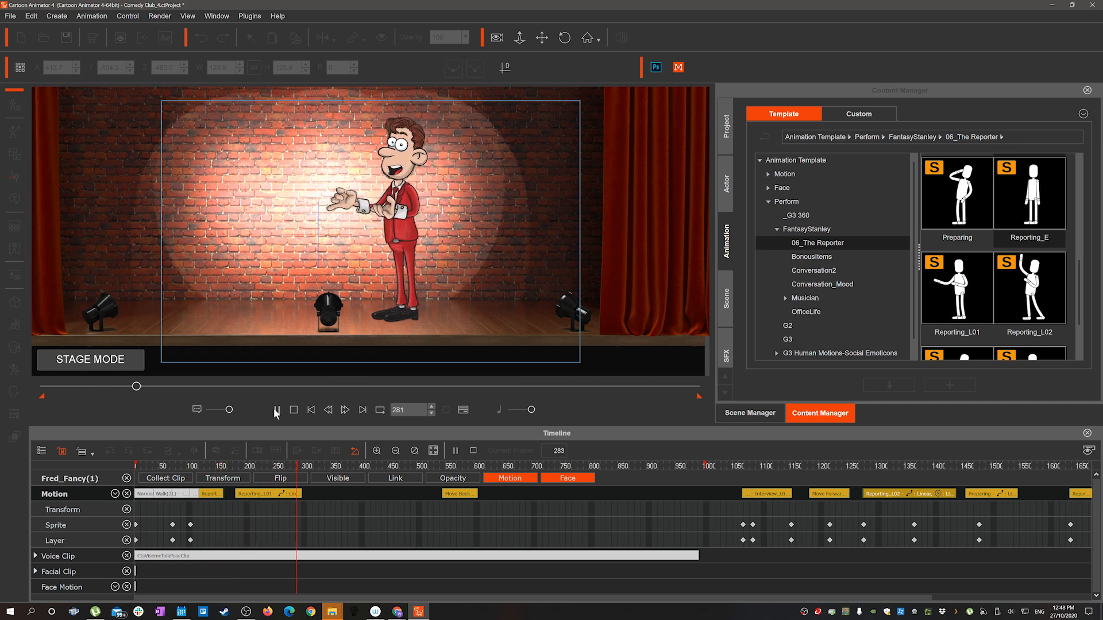
pyautogui.click(276, 410)
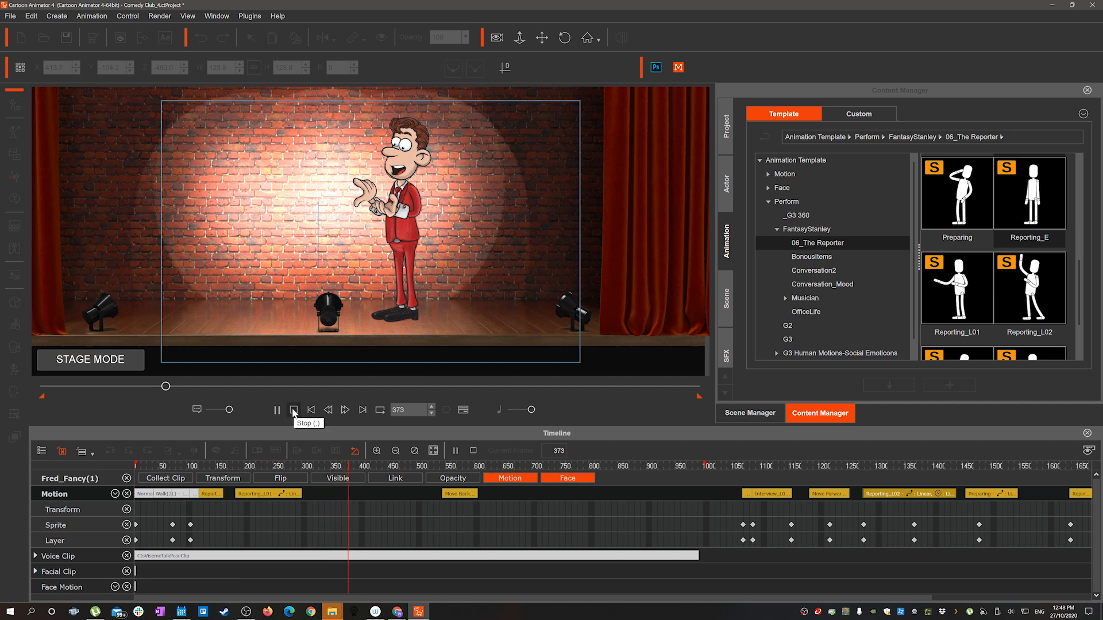
pyautogui.click(294, 410)
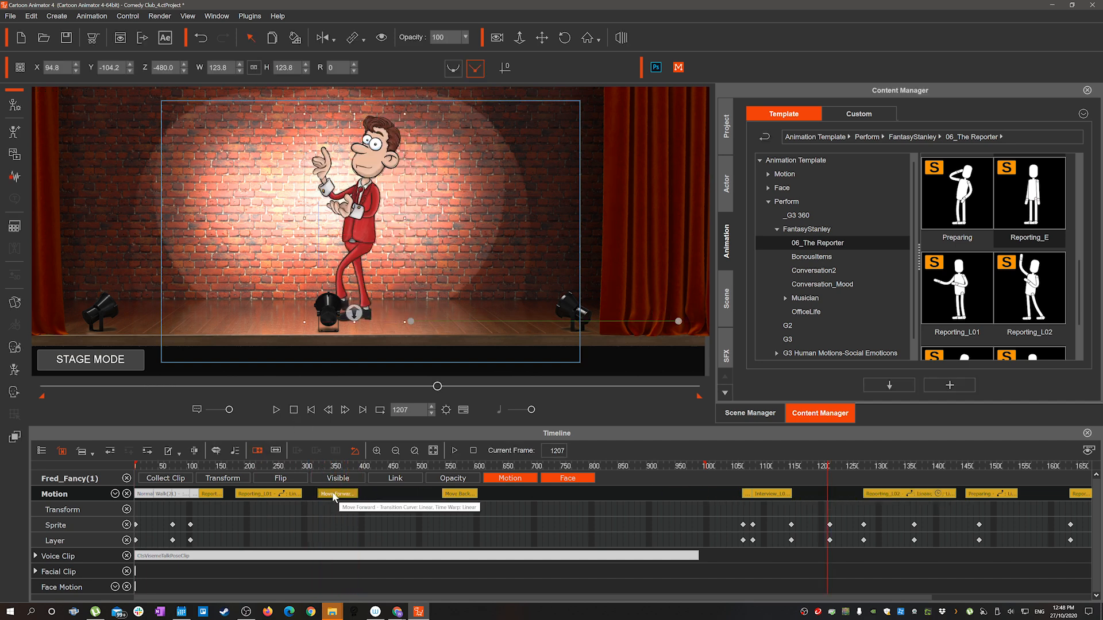
# Step: Reposition the Move Forward and Move Back clips around Reporting_L02, then replay
pyautogui.click(332, 466)
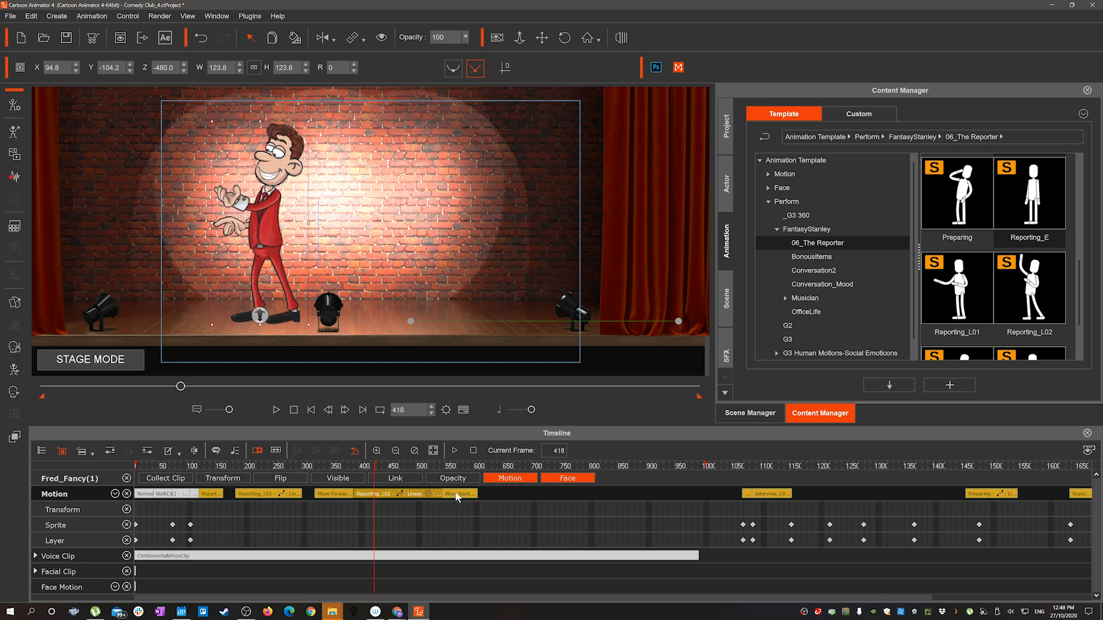
pyautogui.click(322, 466)
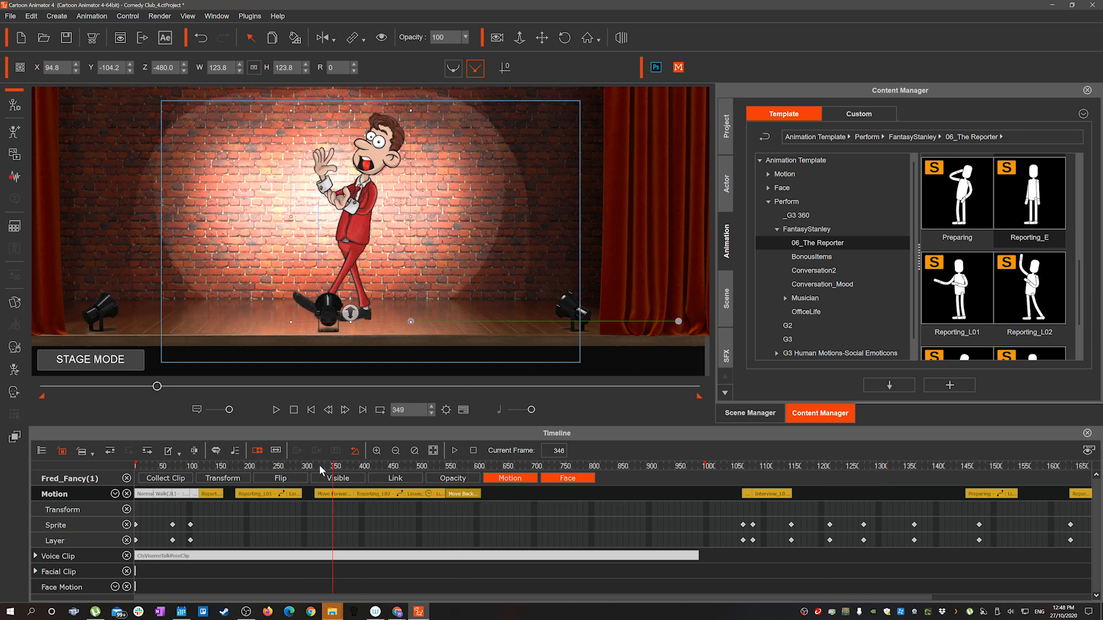
pyautogui.click(277, 410)
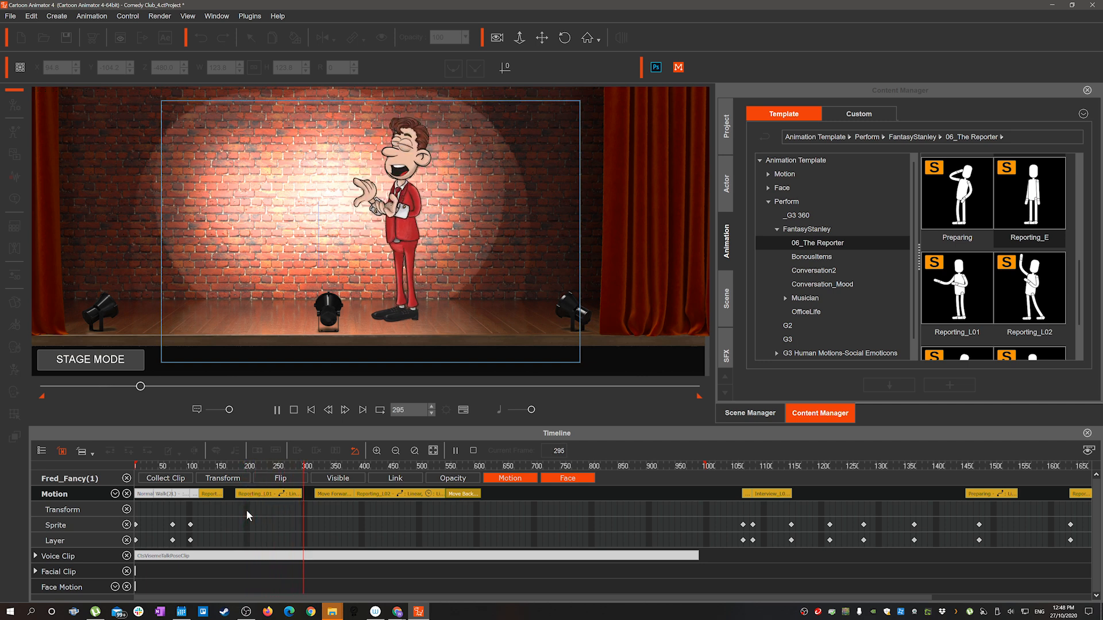
pyautogui.click(275, 409)
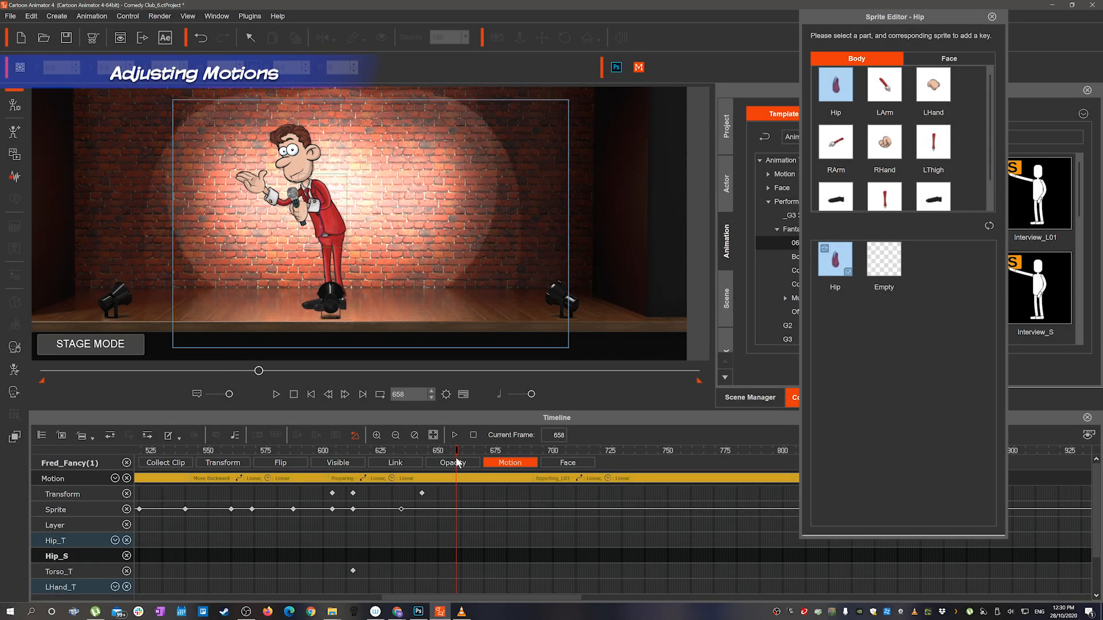
# Step: Key the RHand part to the R piano 064 sprite, then advance the timeline
pyautogui.click(884, 143)
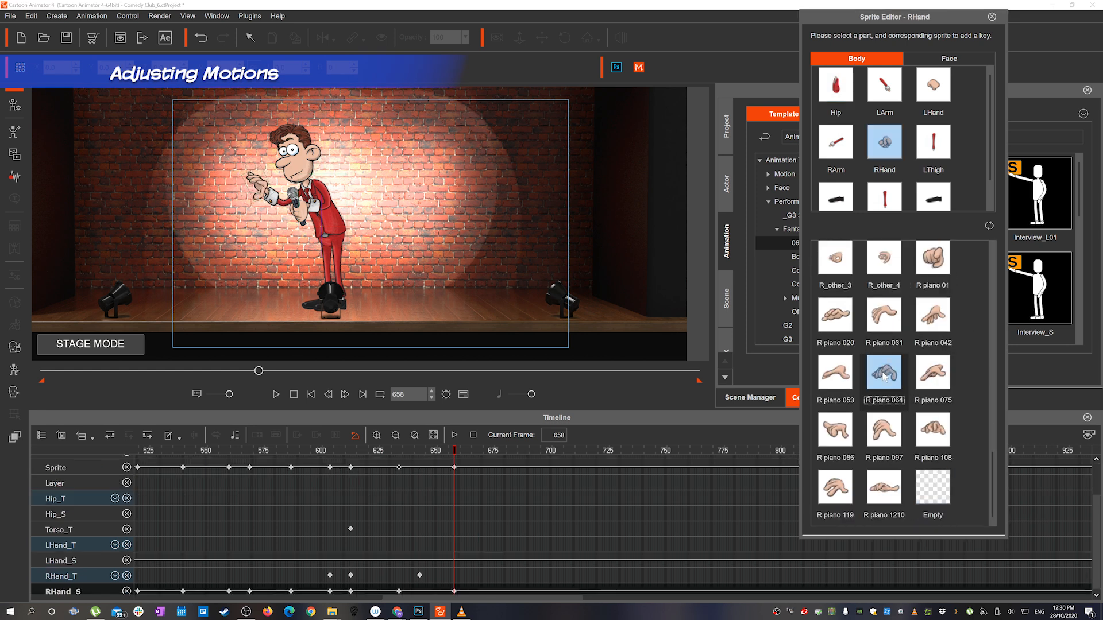
pyautogui.click(482, 450)
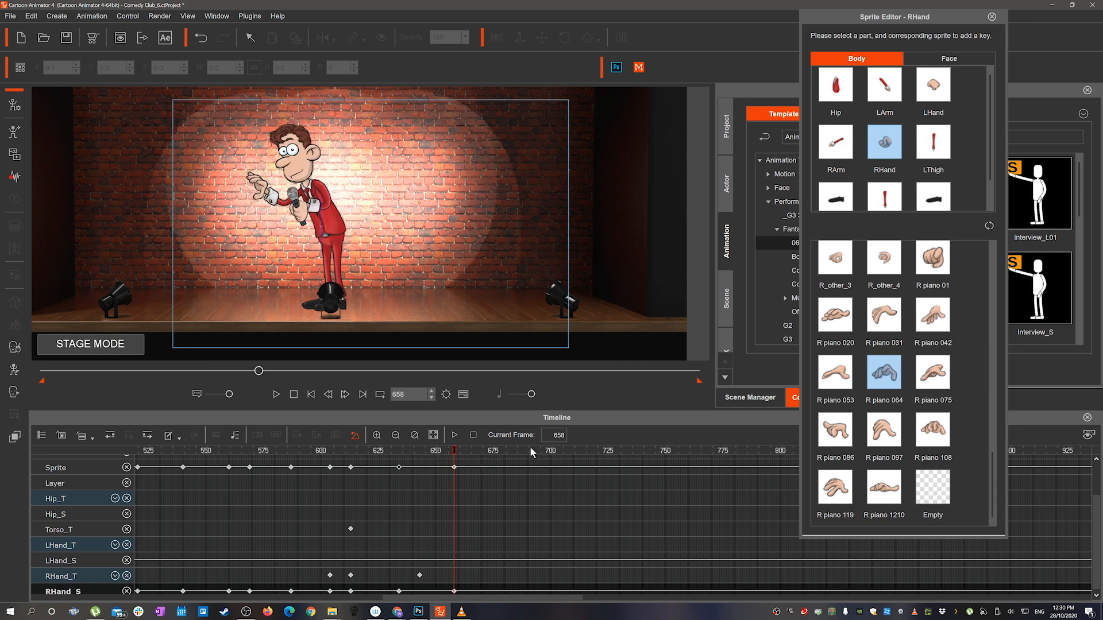
pyautogui.click(834, 489)
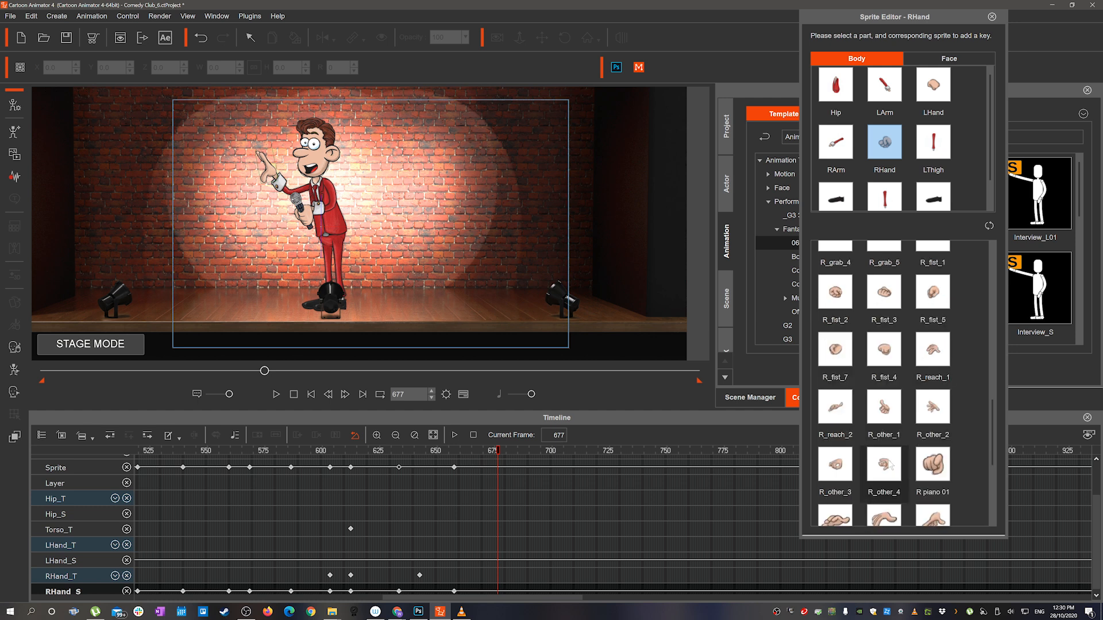
pyautogui.scroll(-3)
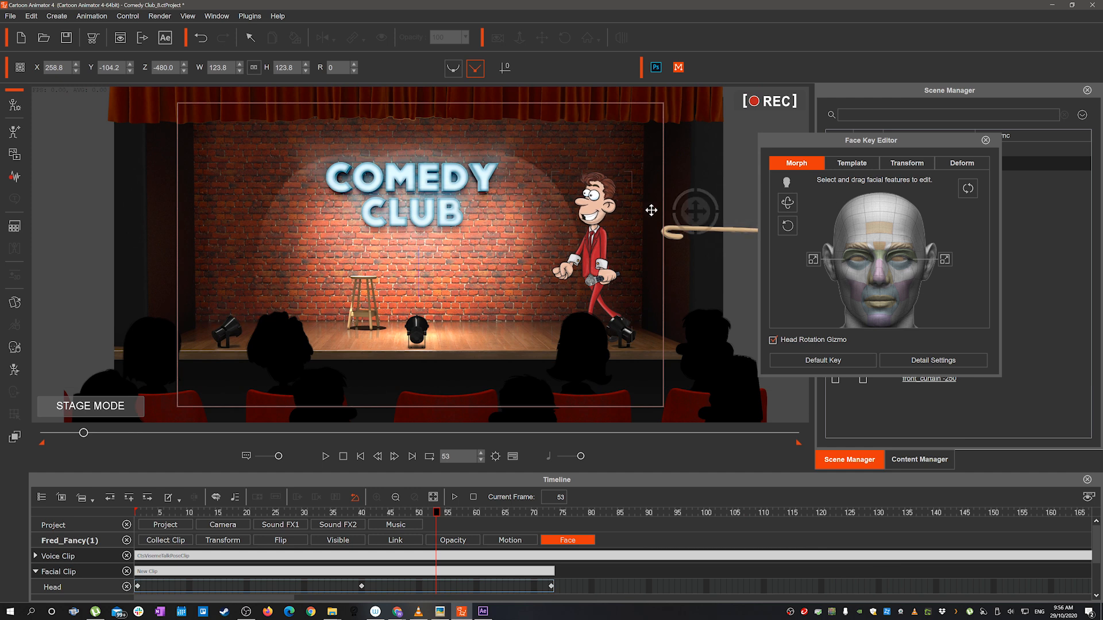
# Step: Open the Face Key Editor Morph tab to adjust the performer's expression
pyautogui.click(425, 511)
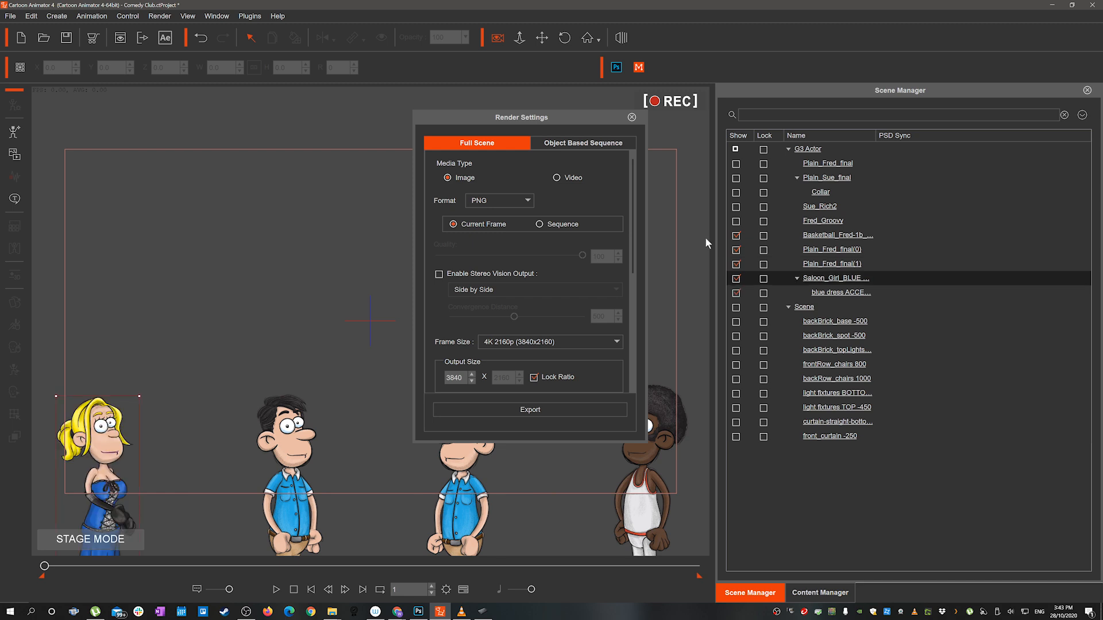
# Step: Export the current crowd frame as a 4K 2160p PNG image
pyautogui.click(530, 410)
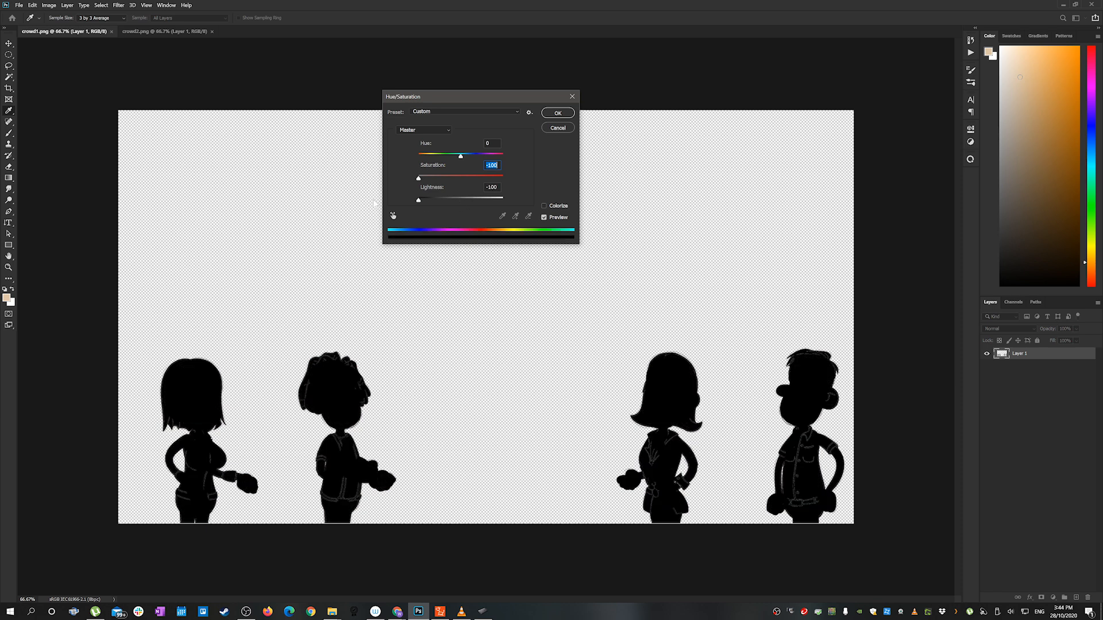
# Step: Apply Hue/Saturation with Saturation and Lightness at -100 to black out the crowd
pyautogui.click(558, 112)
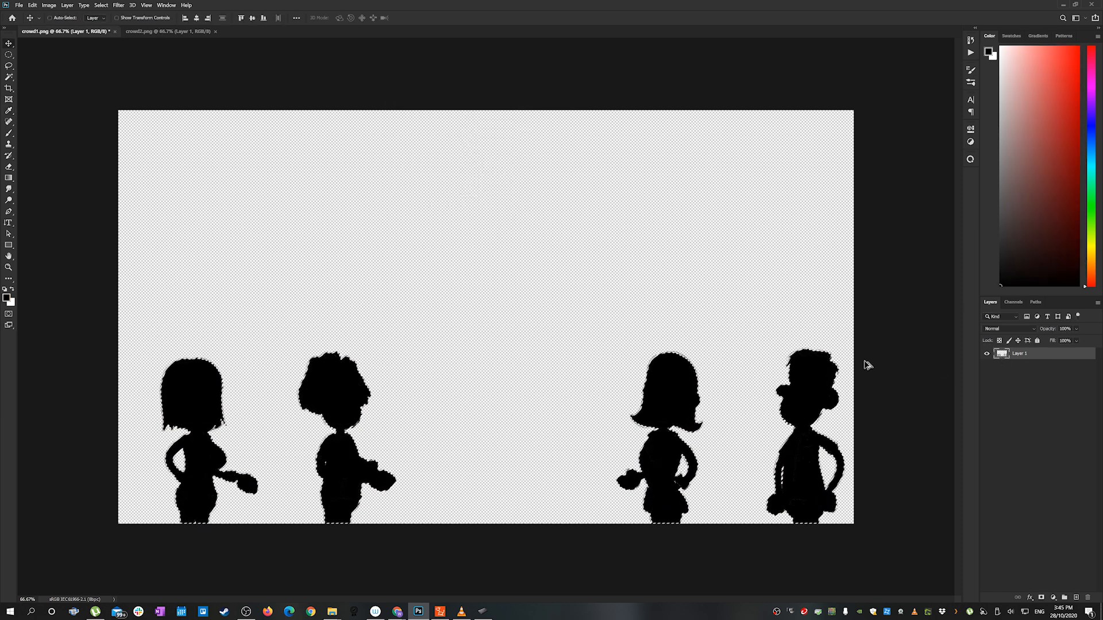
pyautogui.click(167, 31)
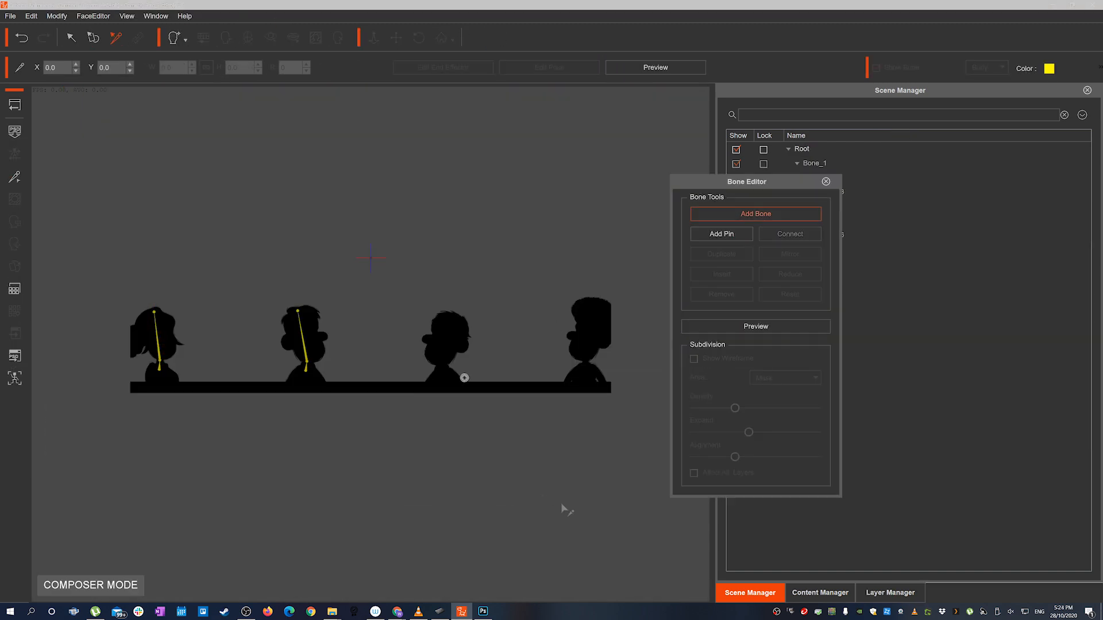
# Step: Draw bones up through the third and fourth crowd silhouettes
pyautogui.moveTo(442, 369); pyautogui.dragTo(499, 300)
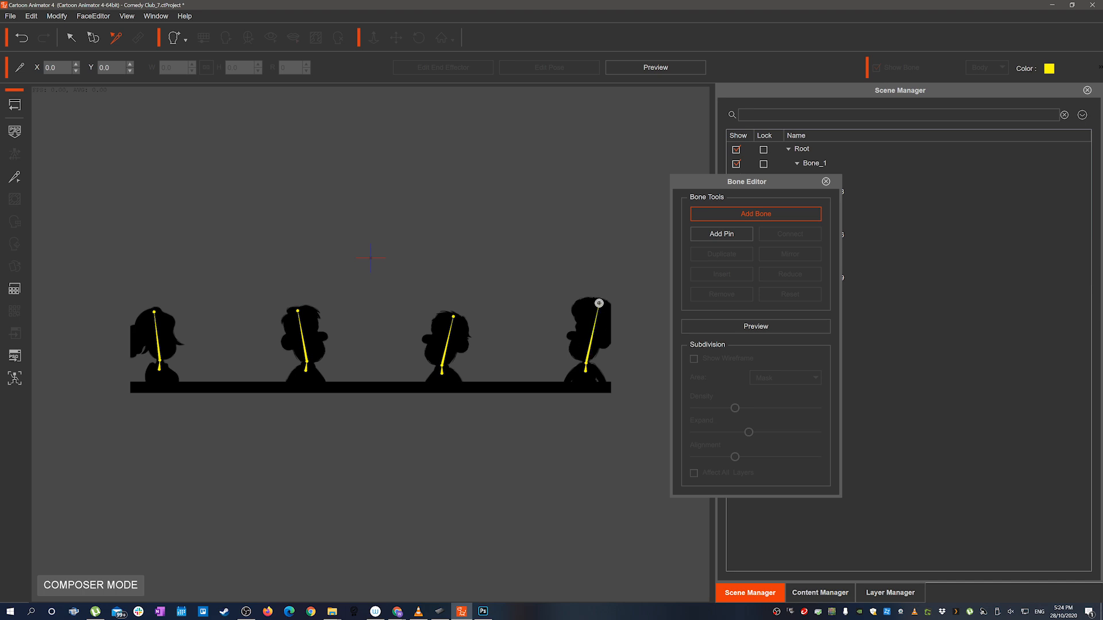
pyautogui.click(826, 182)
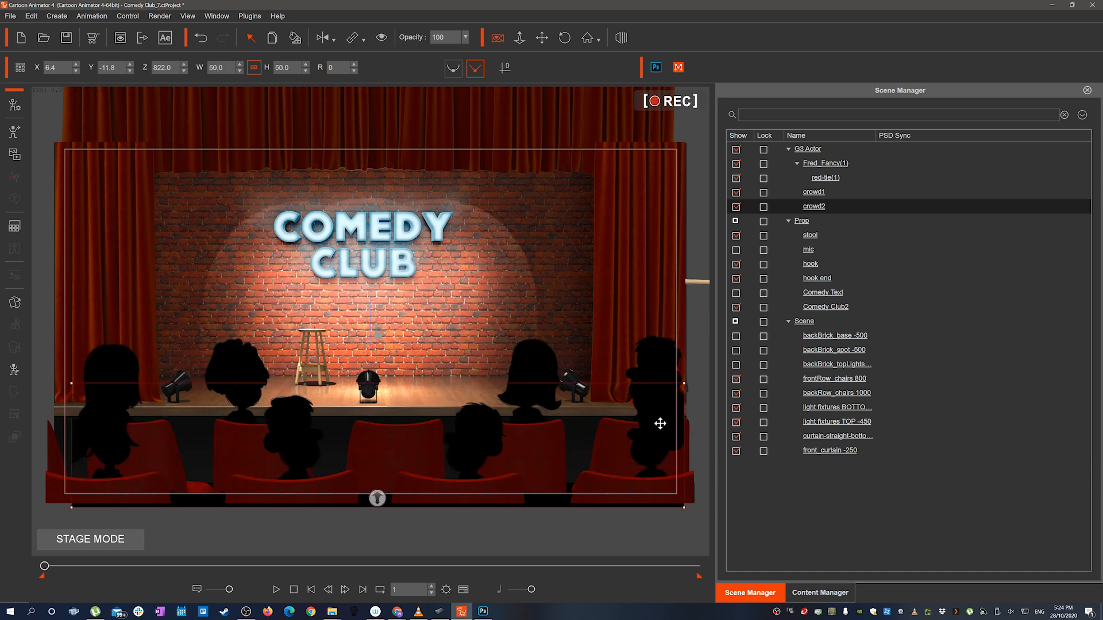
# Step: Nudge the crowd silhouettes into place among the seats and open their Sprite Editor
pyautogui.moveTo(683, 383); pyautogui.dragTo(684, 379)
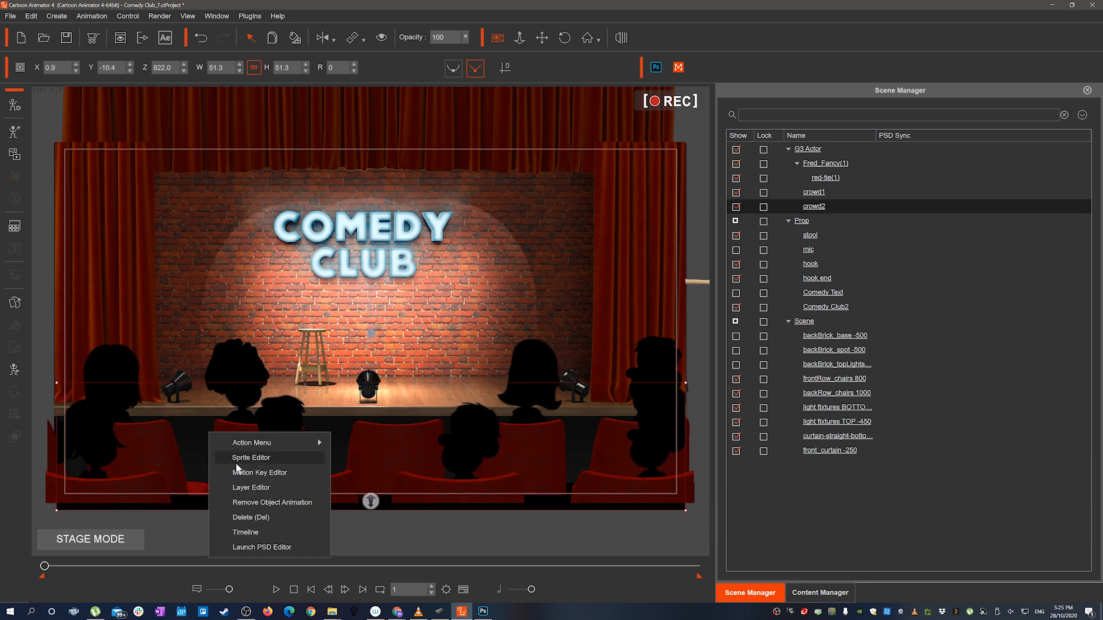
pyautogui.click(260, 472)
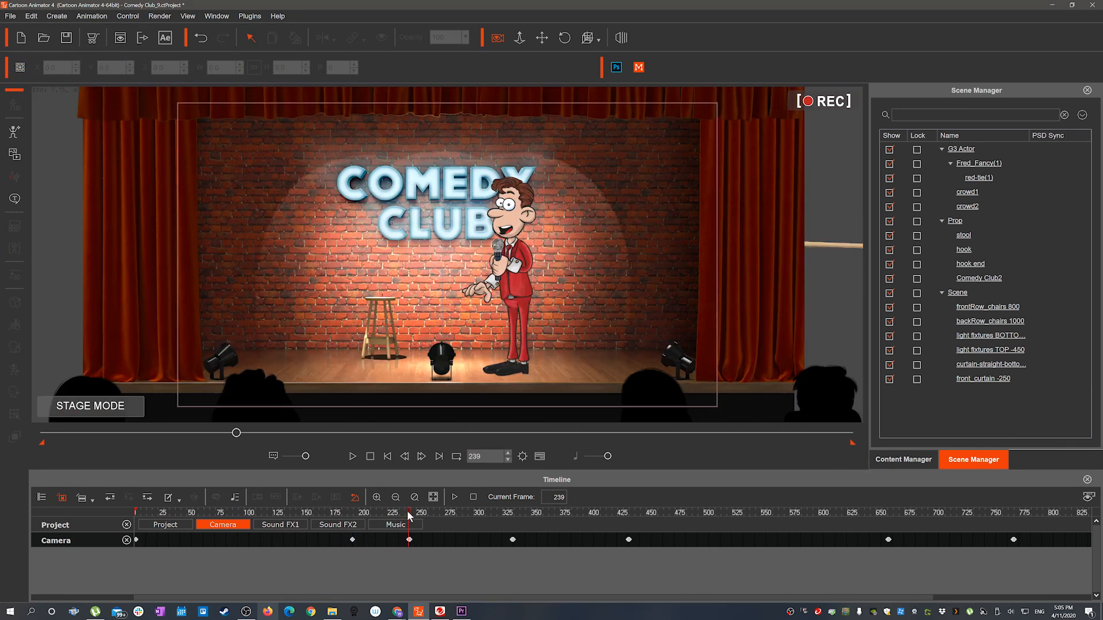
pyautogui.click(507, 511)
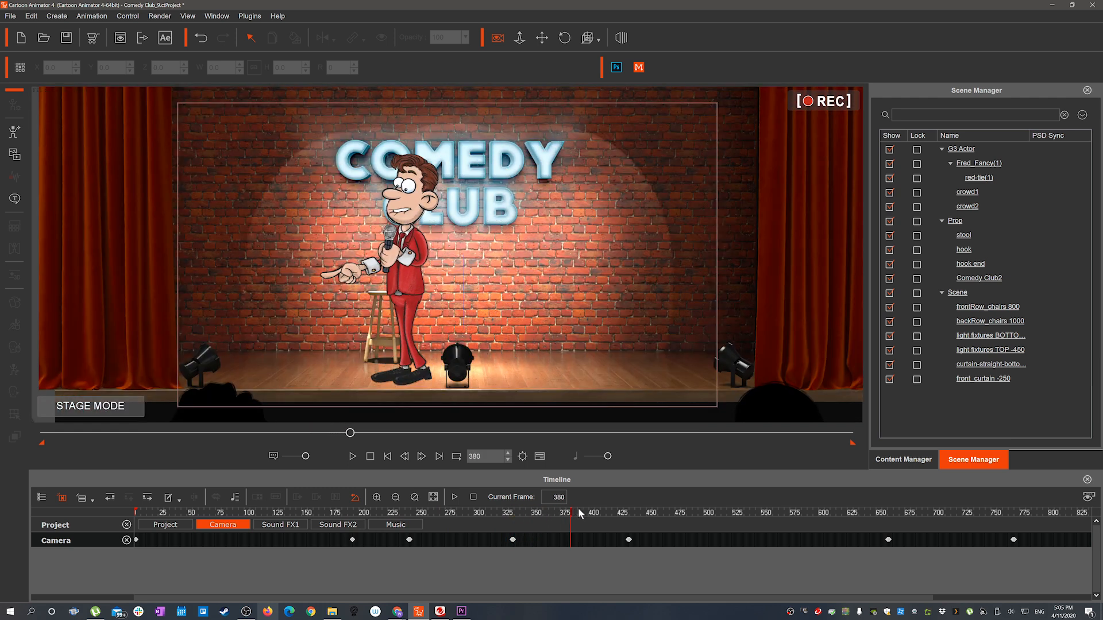
pyautogui.moveTo(572, 512); pyautogui.dragTo(634, 512)
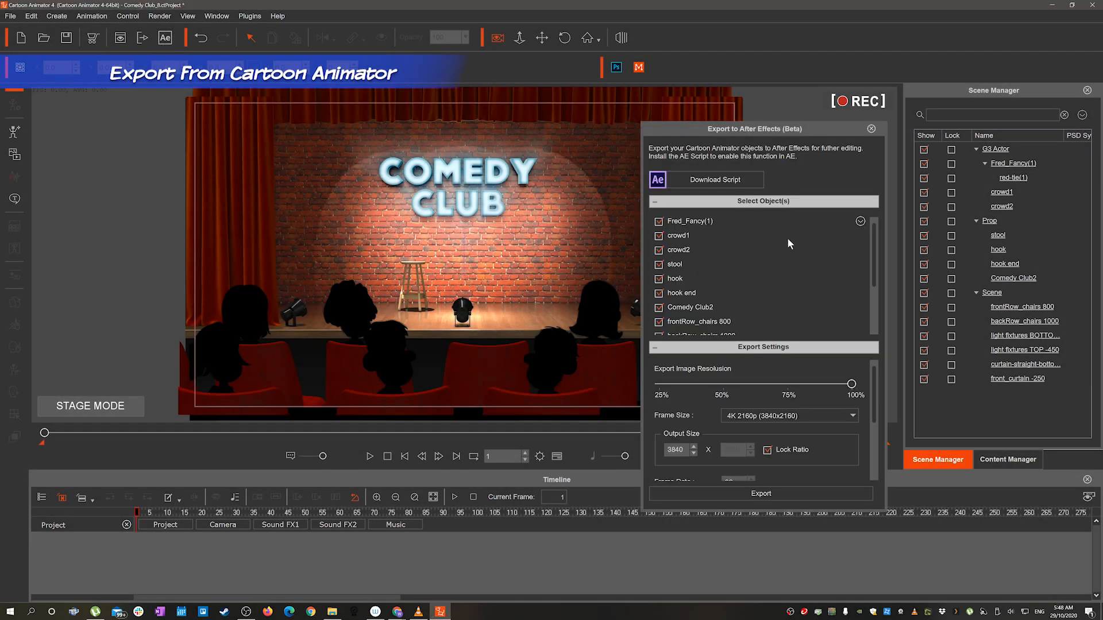
# Step: Export all scene objects to After Effects at 4K and 30 fps into the selected folder
pyautogui.scroll(-3)
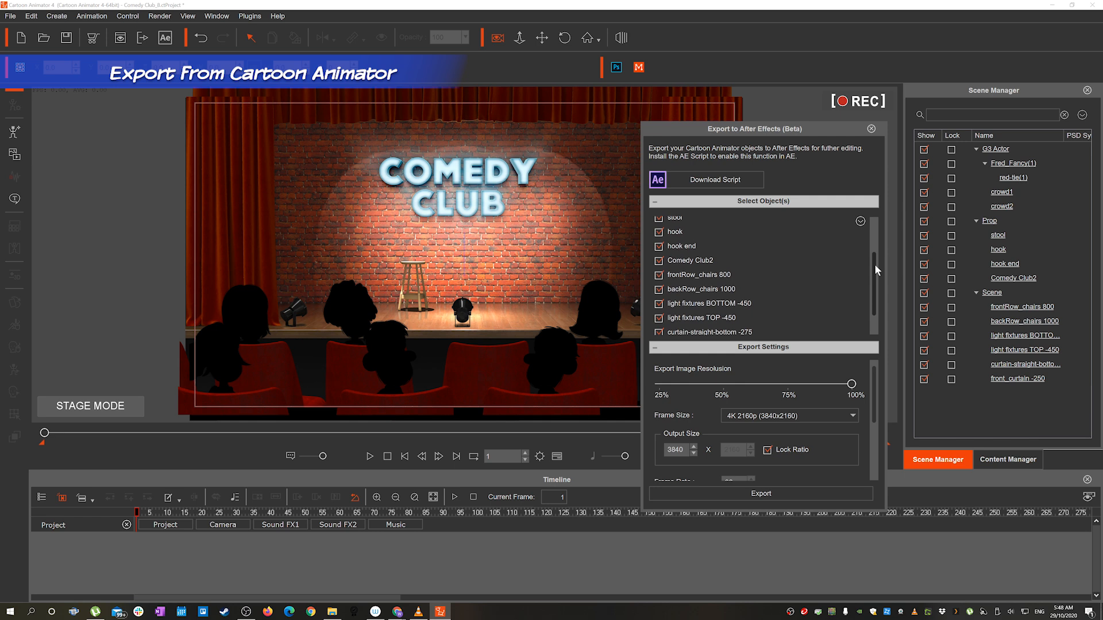
pyautogui.scroll(-3)
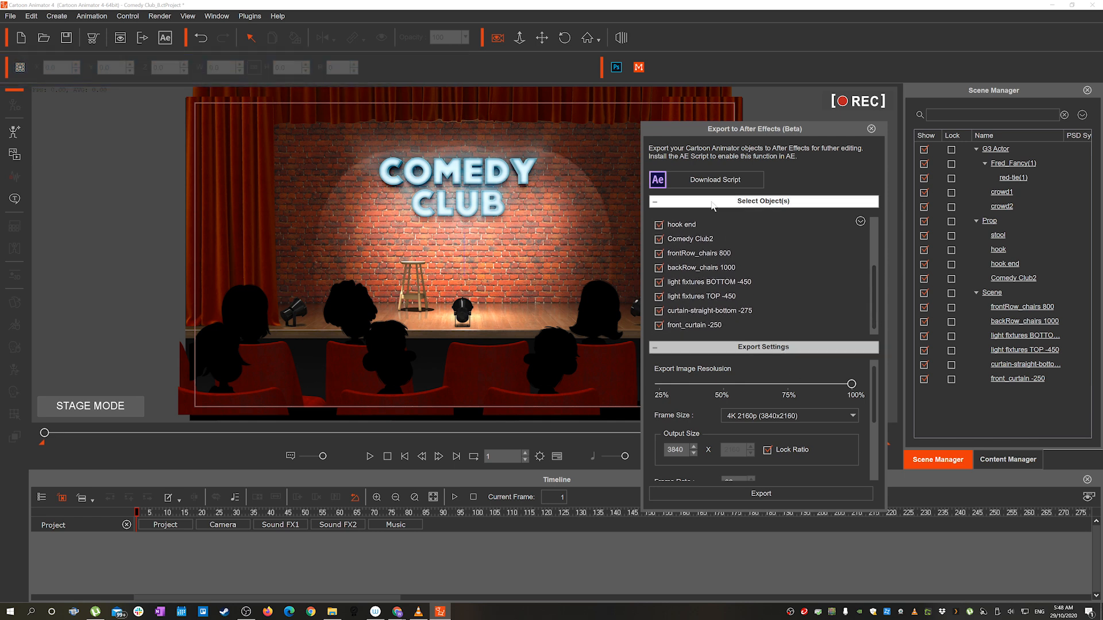
pyautogui.click(762, 201)
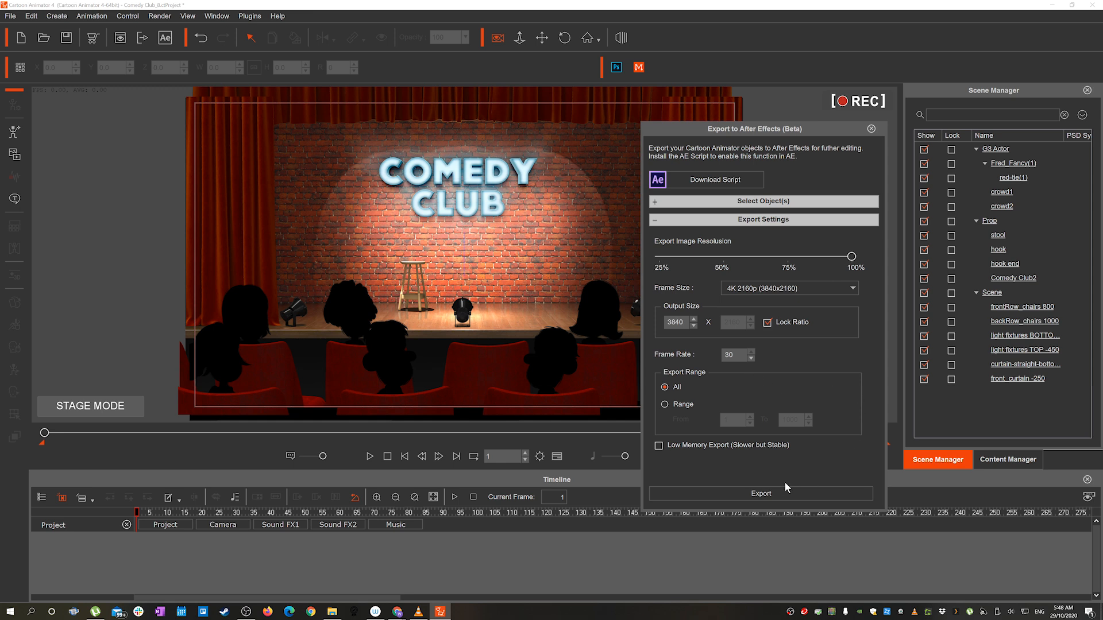
pyautogui.click(759, 493)
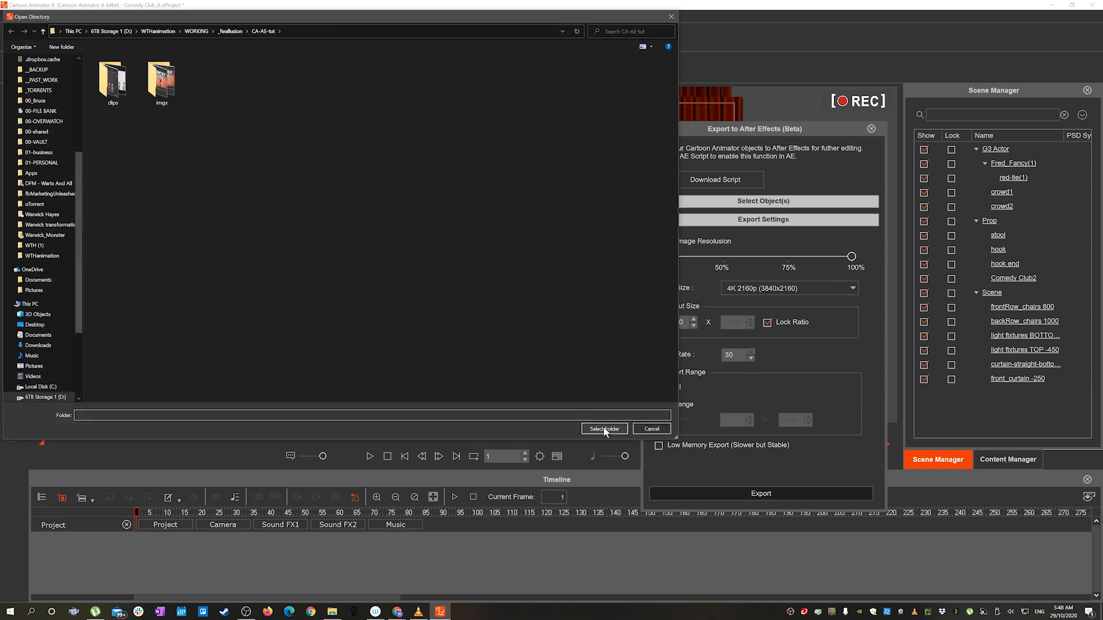
pyautogui.click(602, 429)
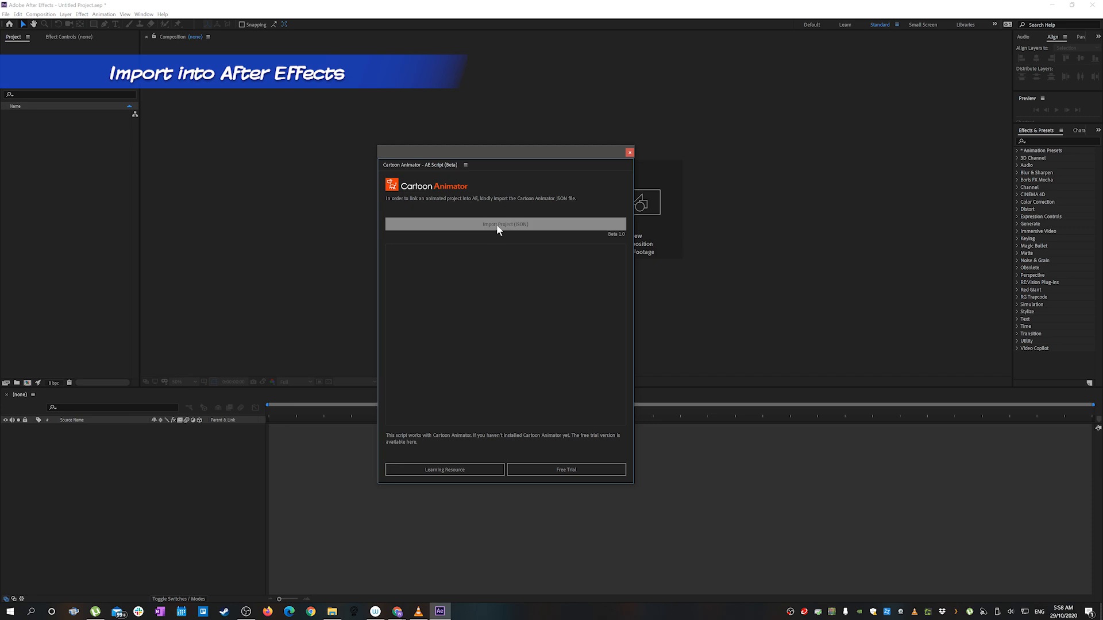
# Step: Import ComedyClub_8.json through the AE Script panel, then scrub to a later frame
pyautogui.click(505, 223)
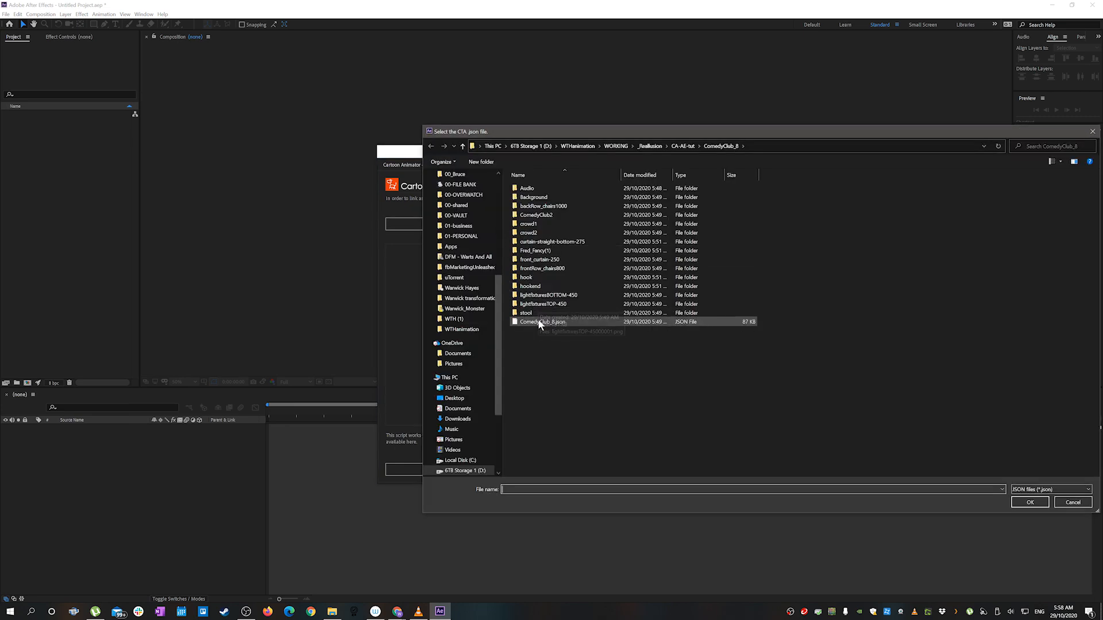
pyautogui.click(543, 322)
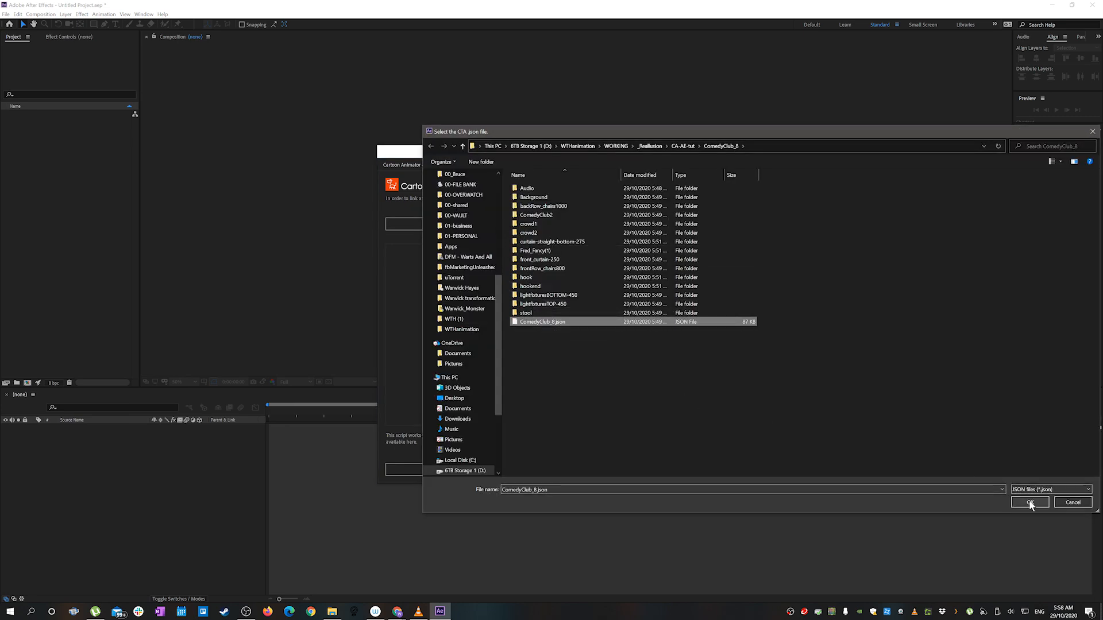
pyautogui.click(1029, 502)
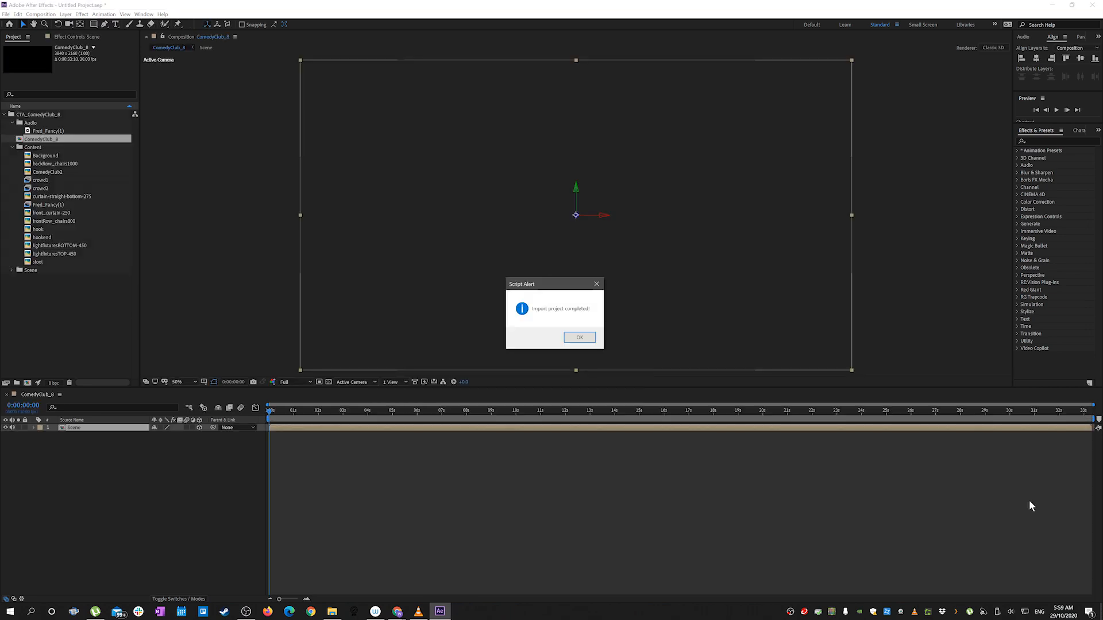
pyautogui.click(579, 337)
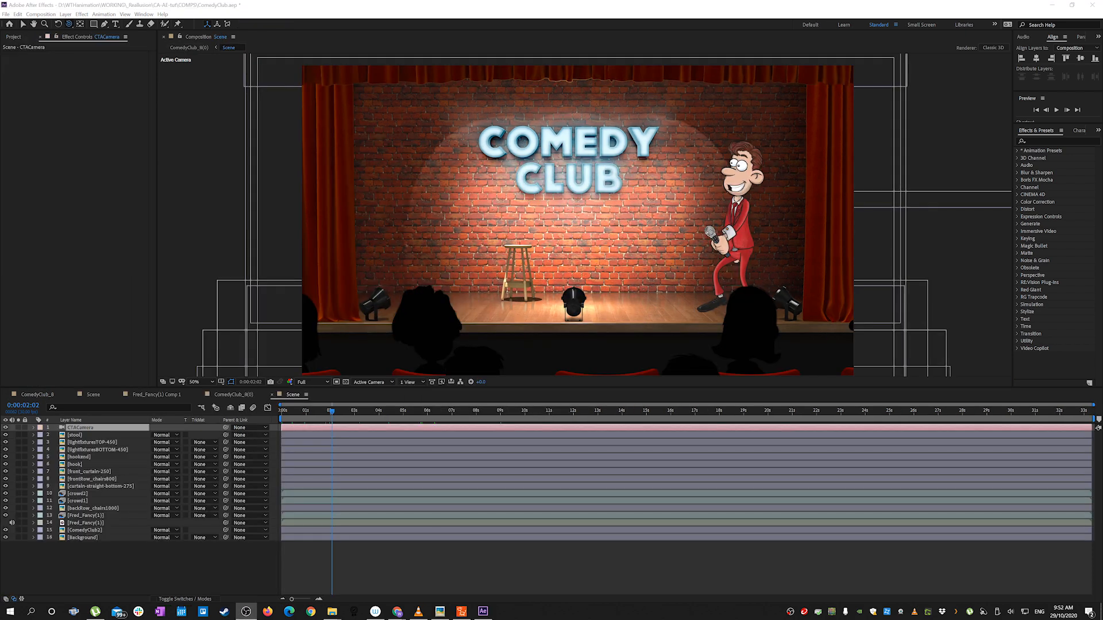
pyautogui.click(333, 410)
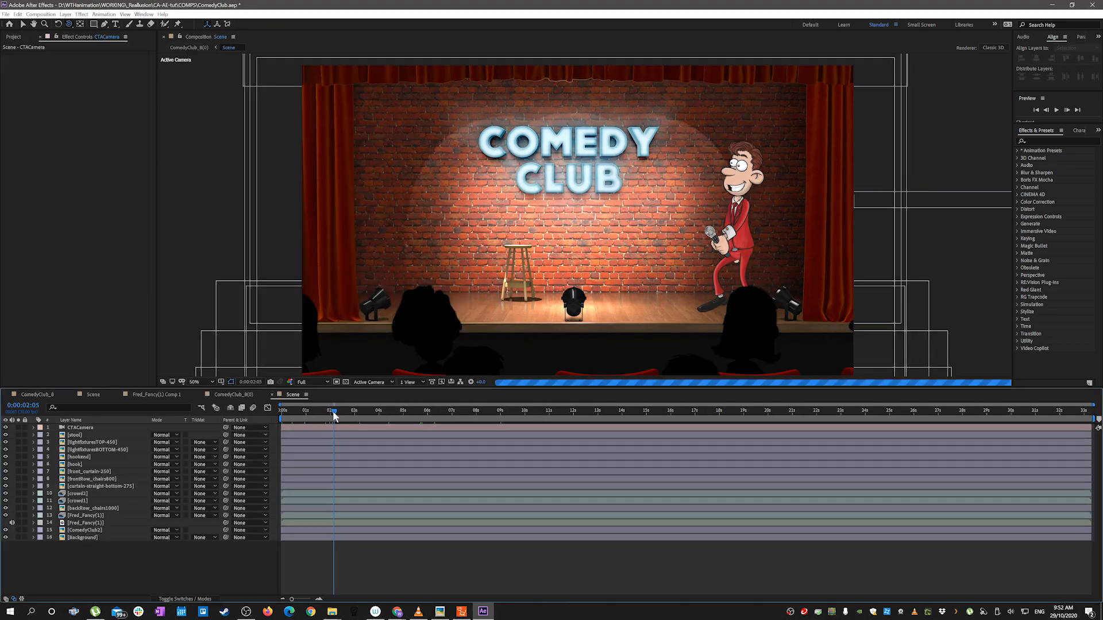
pyautogui.click(369, 382)
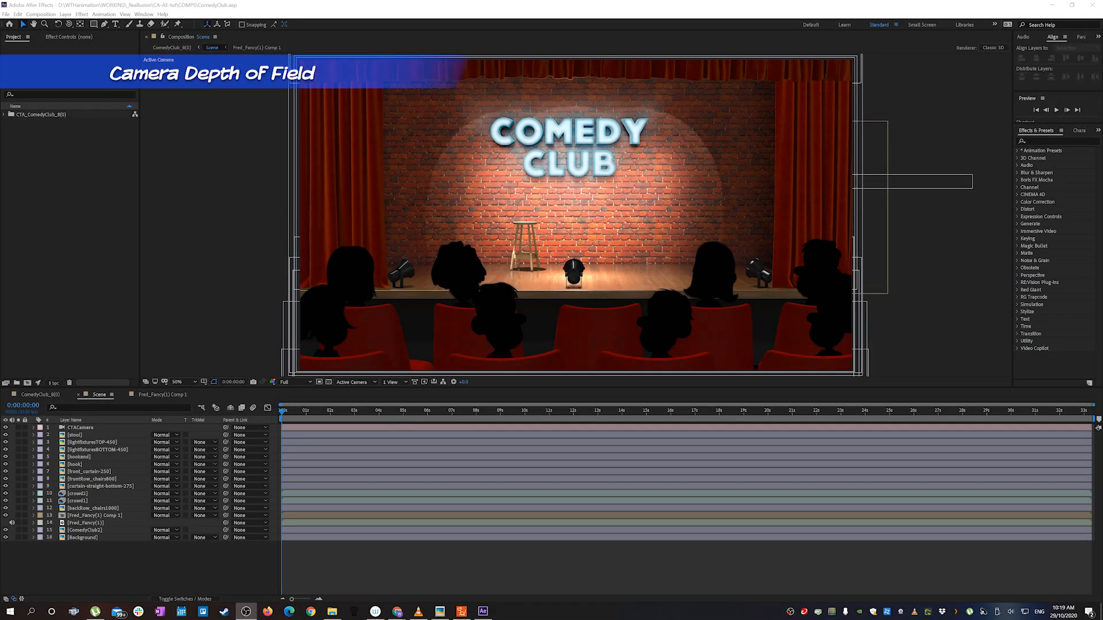
# Step: Enable Depth of Field in CTACamera's options and link its focus distance to the performer layer
pyautogui.click(32, 427)
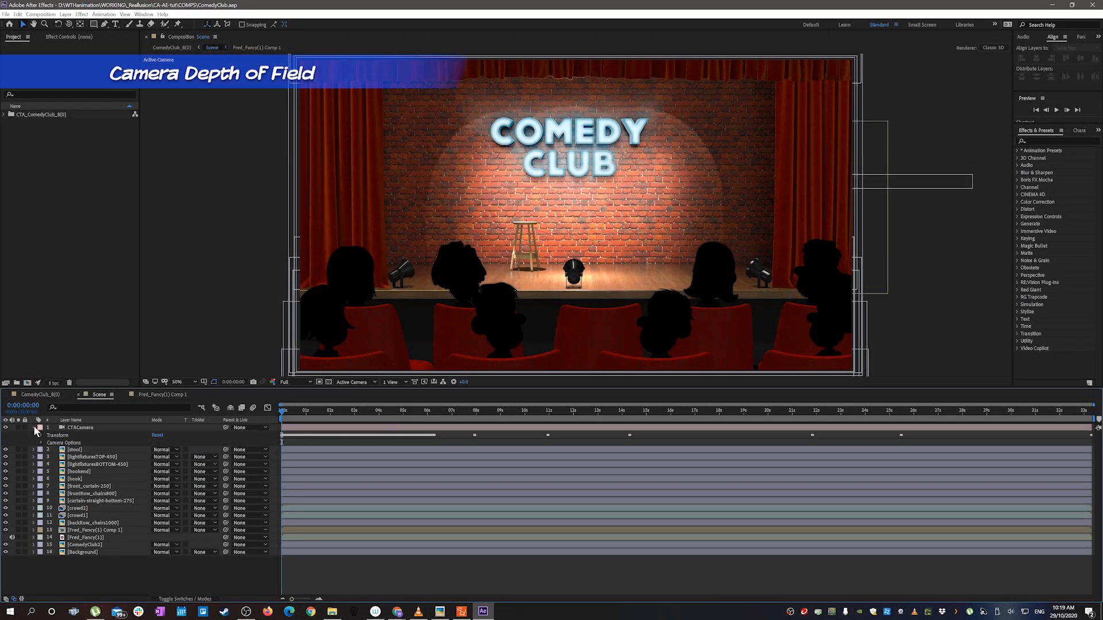
pyautogui.click(32, 435)
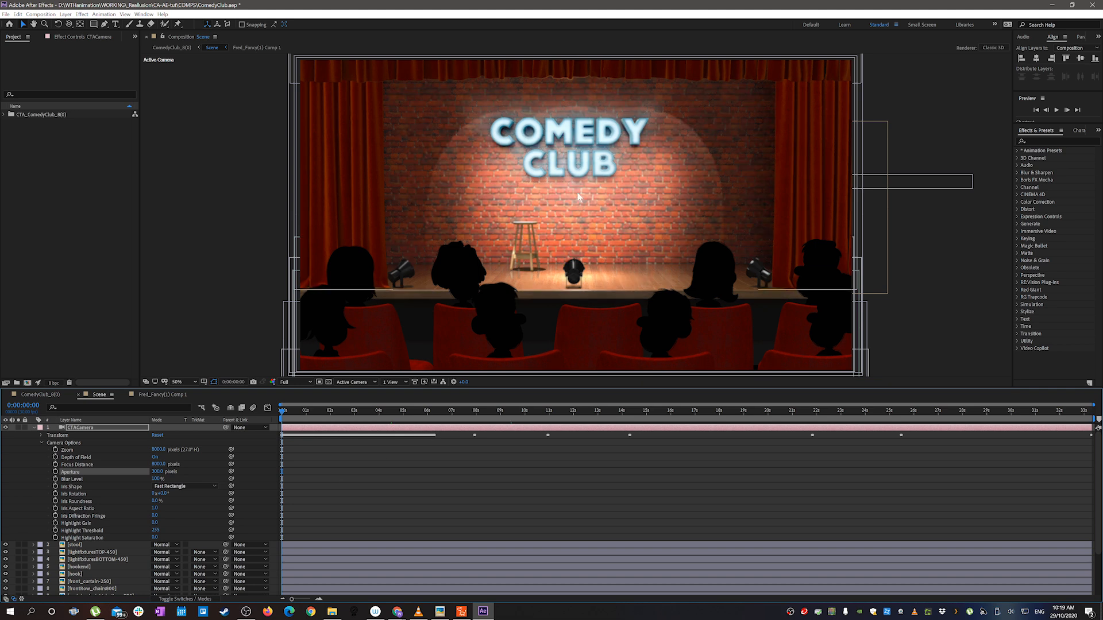
pyautogui.click(504, 411)
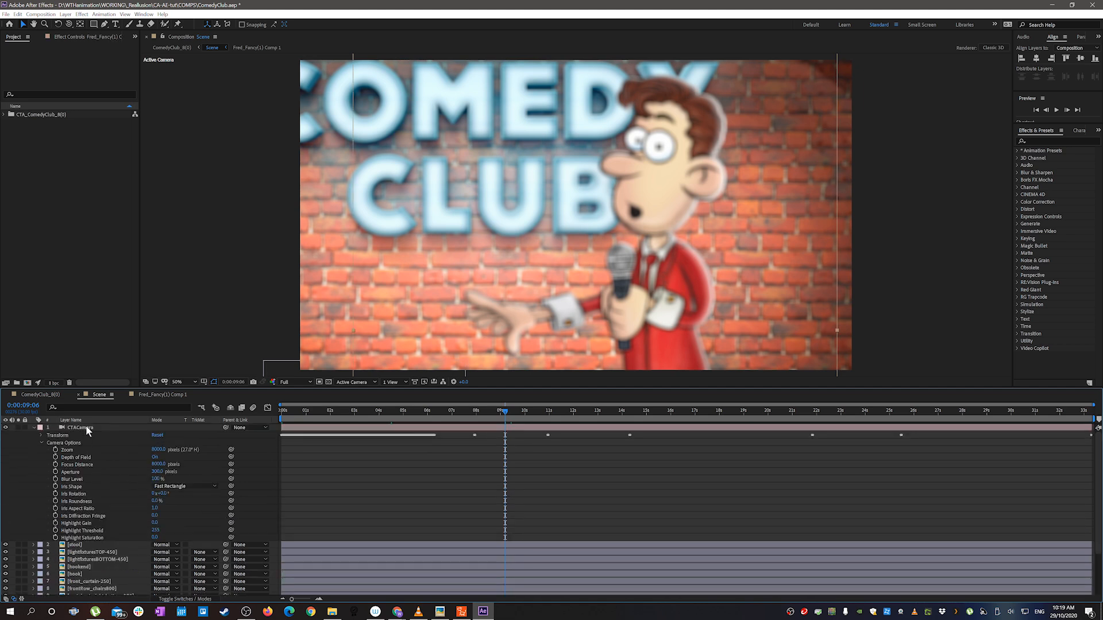
pyautogui.rightClick(79, 428)
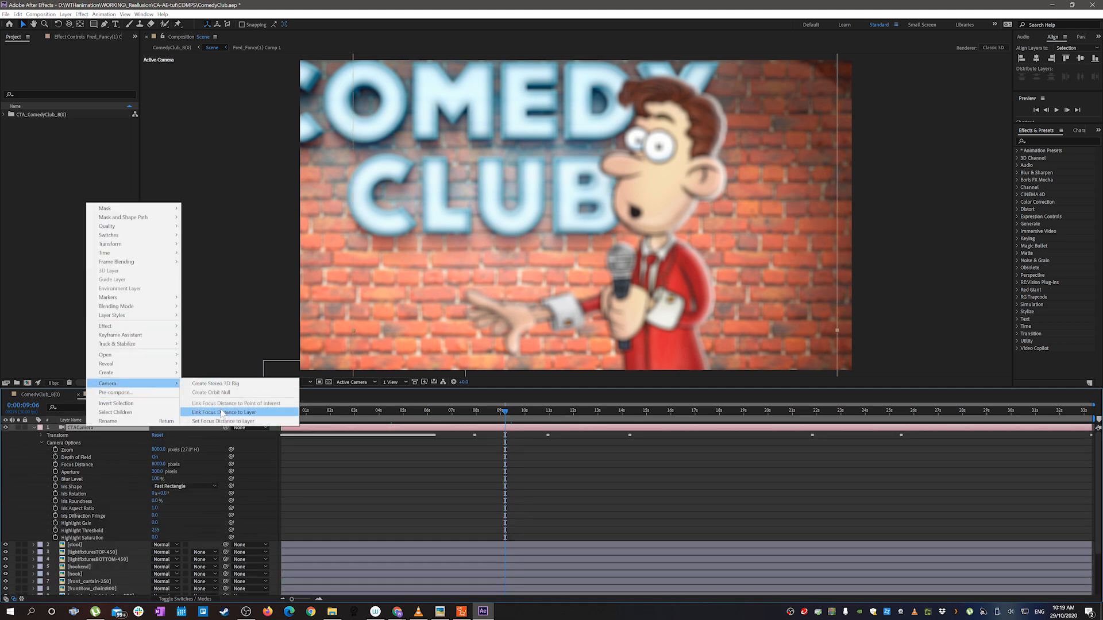
pyautogui.click(221, 413)
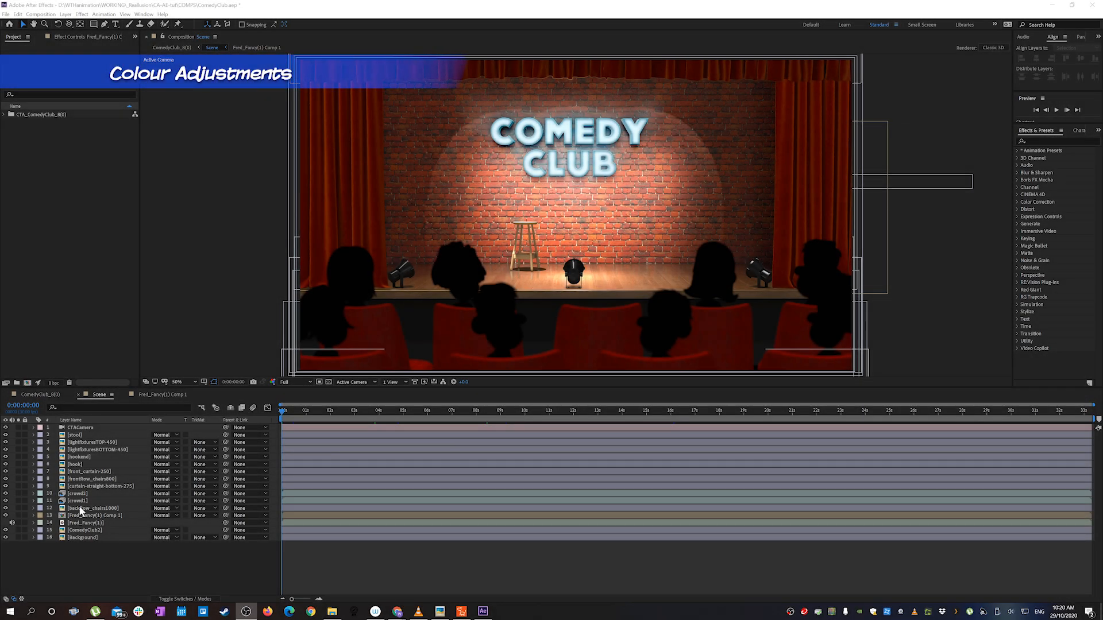
# Step: Search for 'level' and apply Levels to the backRow_chairs1000 layer
pyautogui.write('level')
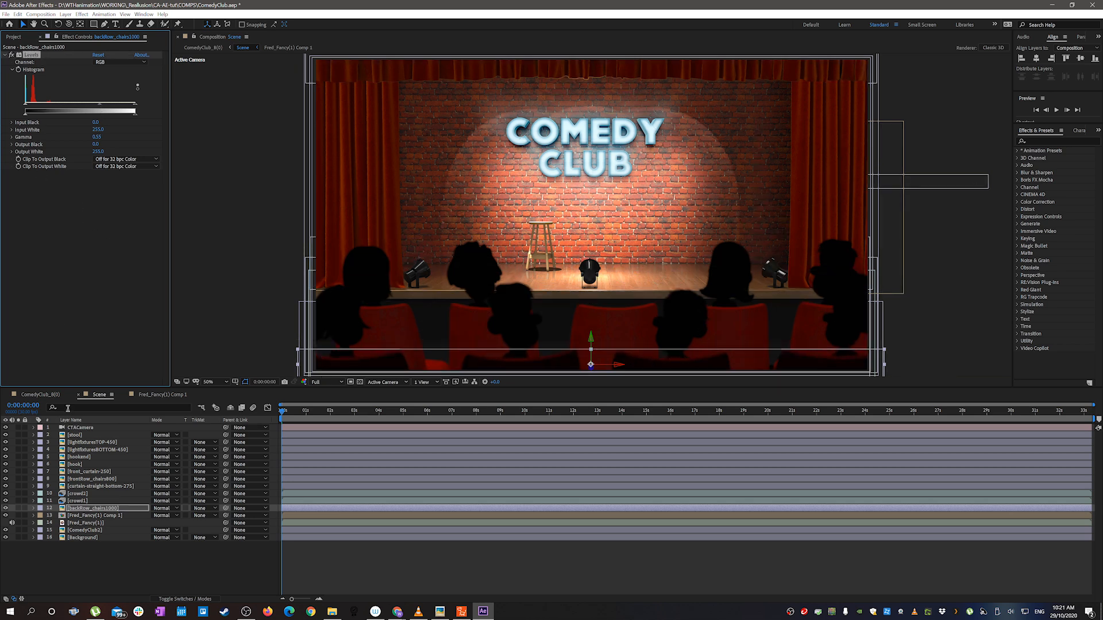
pyautogui.click(92, 479)
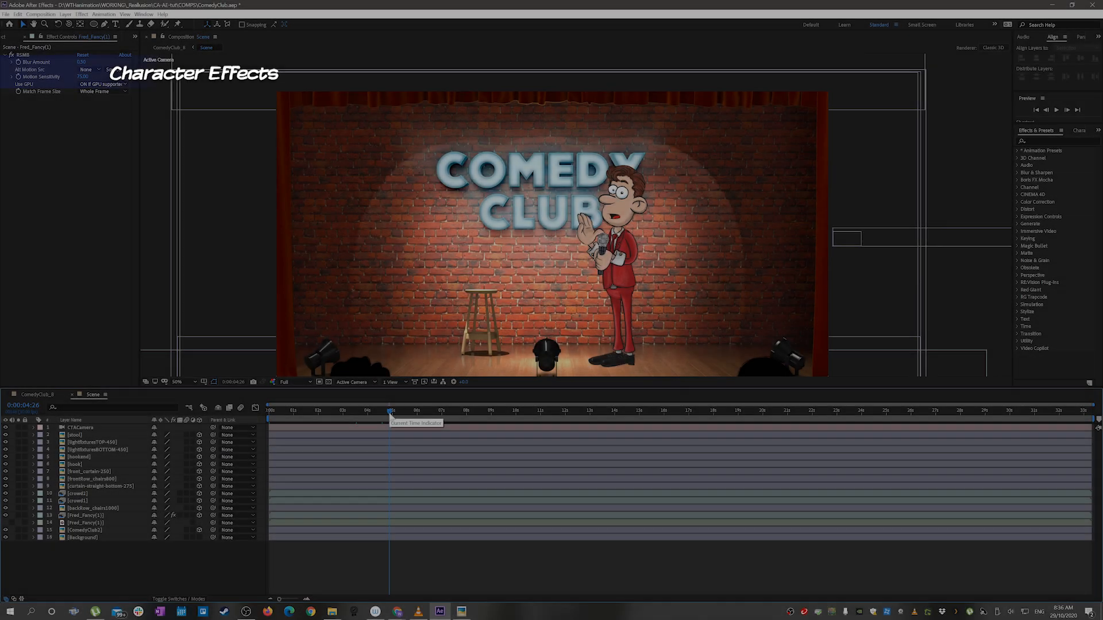
# Step: Pre-compose the Fred_Fancy(1) layer and open the new composition
pyautogui.click(85, 515)
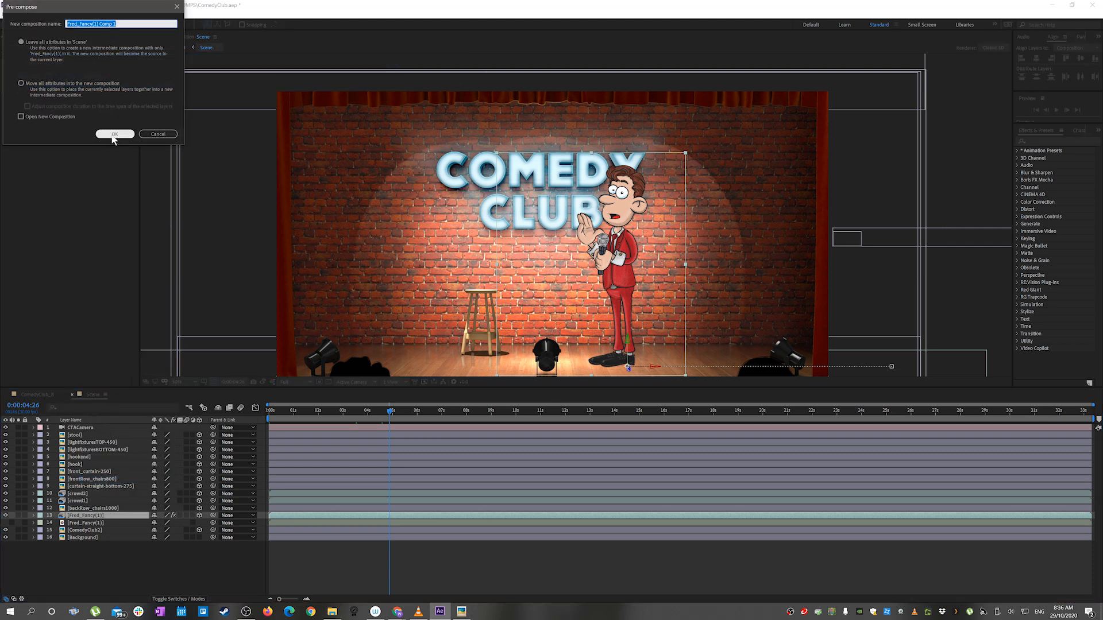
pyautogui.click(115, 135)
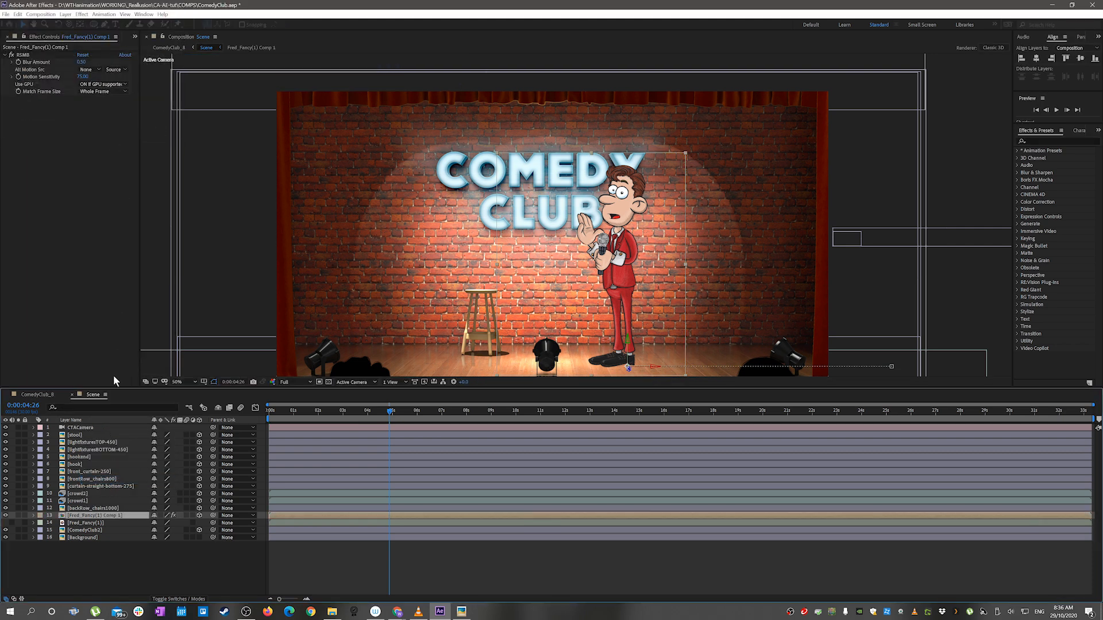
pyautogui.doubleClick(84, 515)
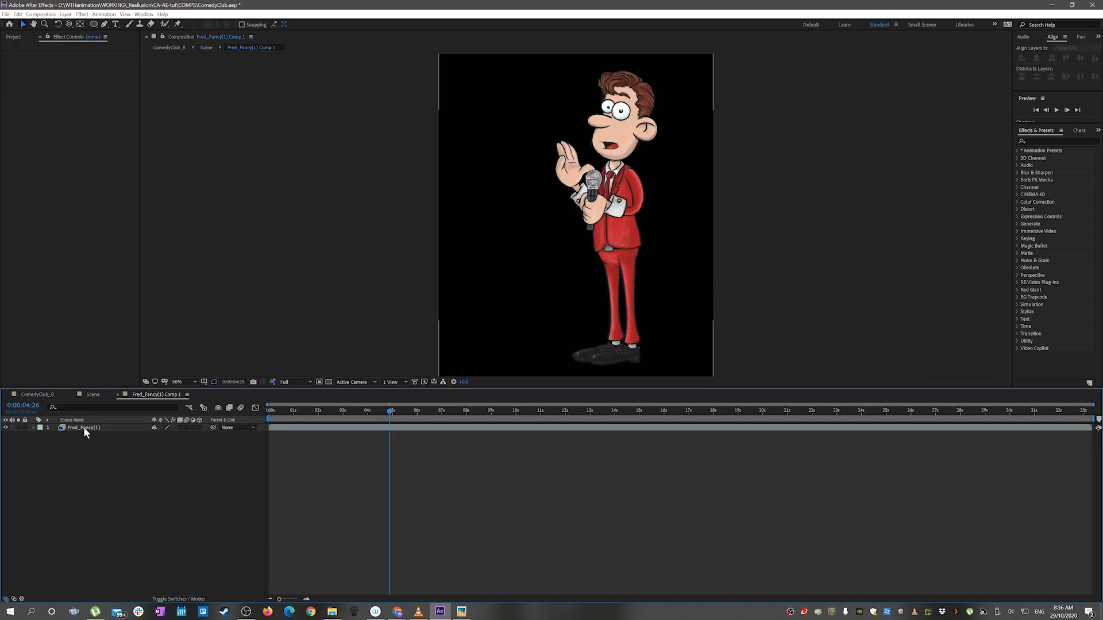
# Step: Add an Inner Glow layer style to Fred: Overlay, Softer, Center source, larger size
pyautogui.click(82, 427)
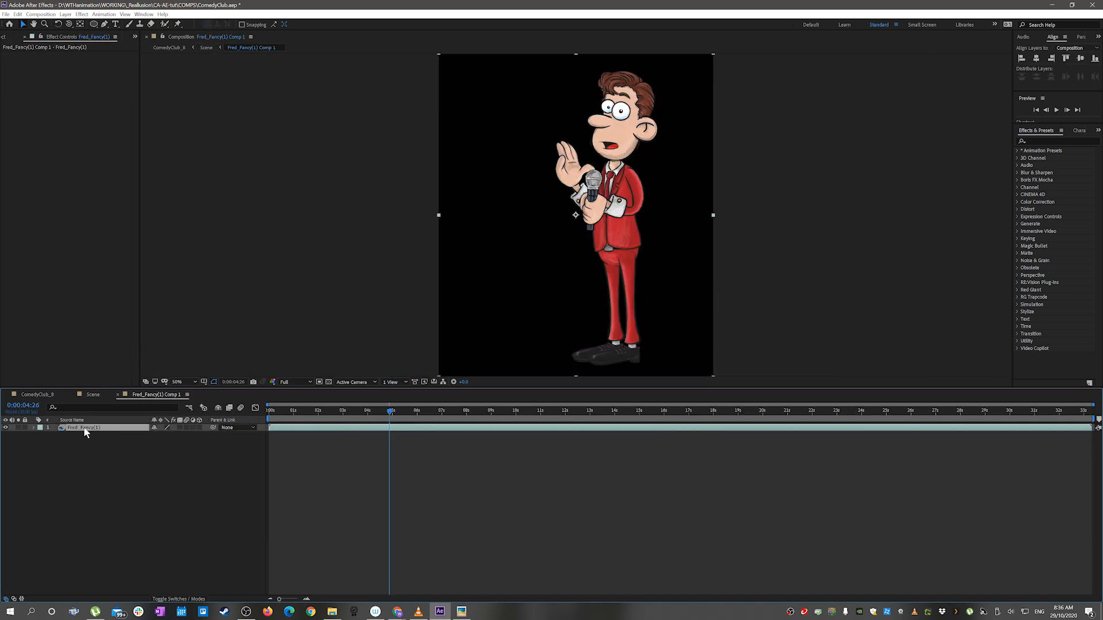
pyautogui.rightClick(82, 427)
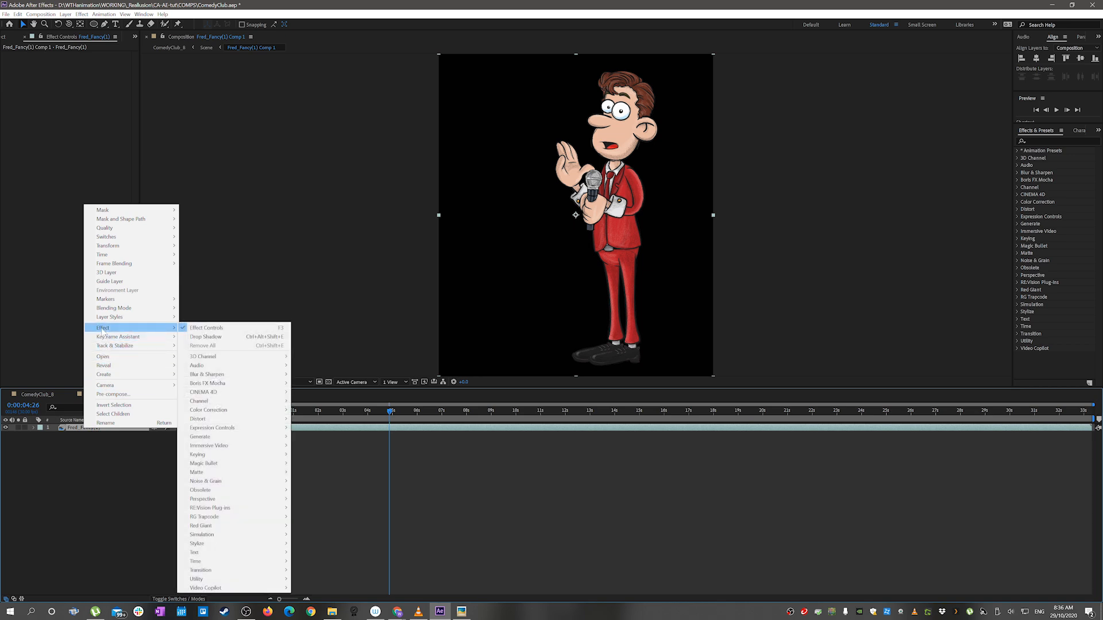
pyautogui.moveTo(110, 316)
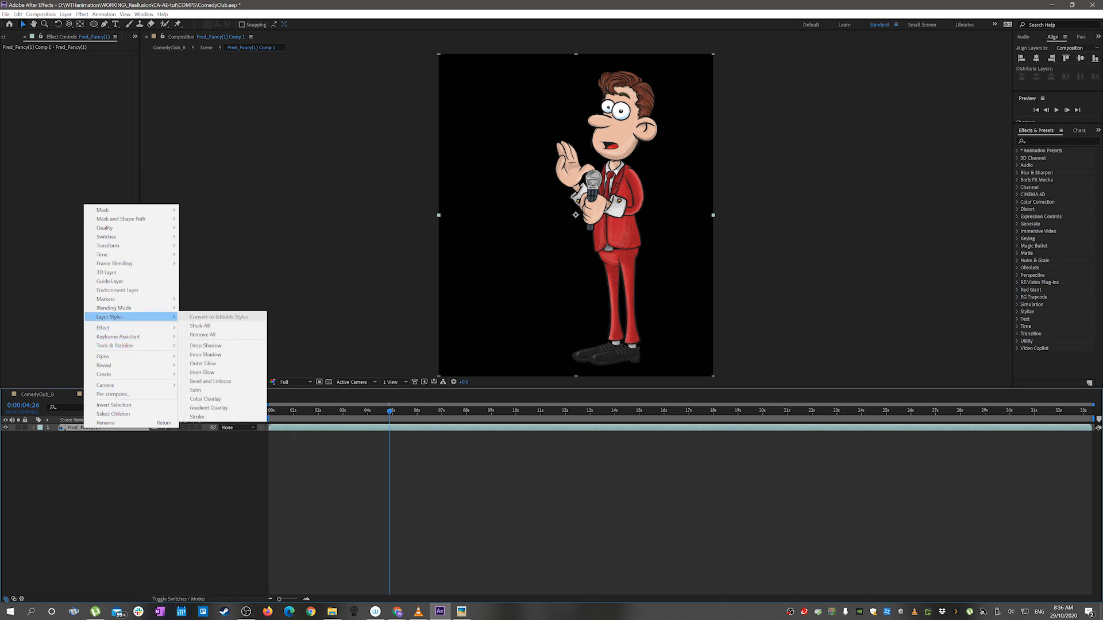
pyautogui.click(202, 364)
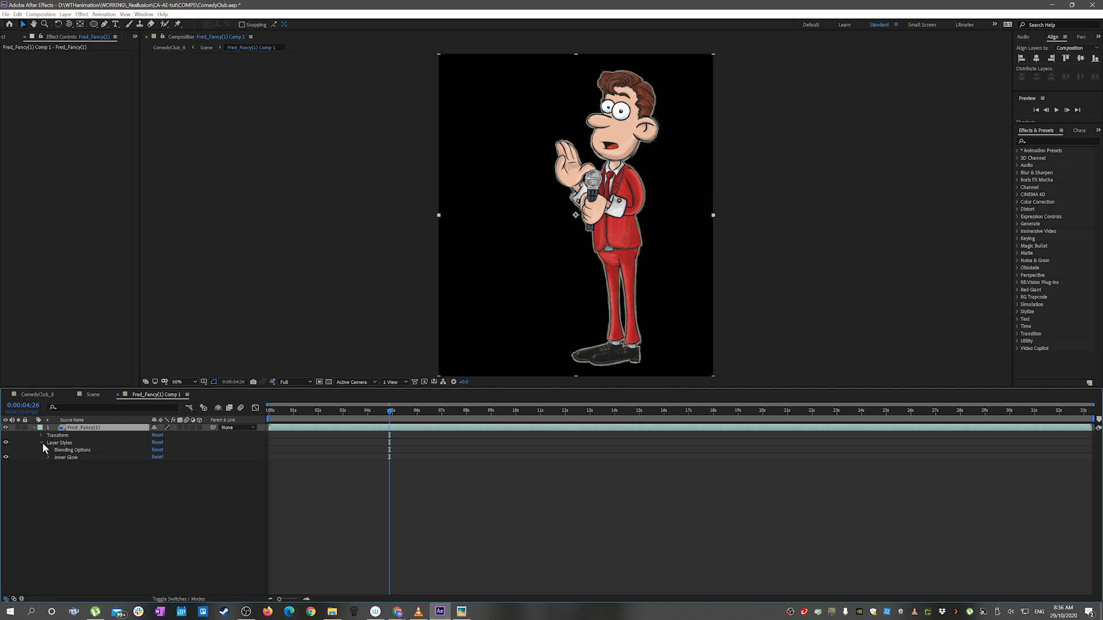
pyautogui.click(51, 451)
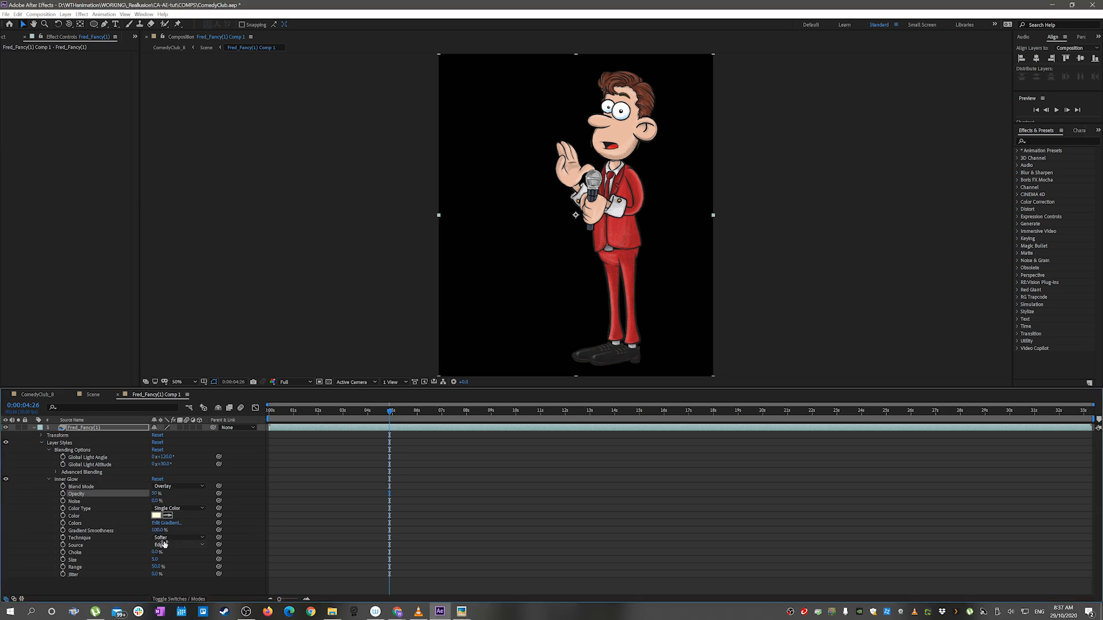
pyautogui.click(179, 545)
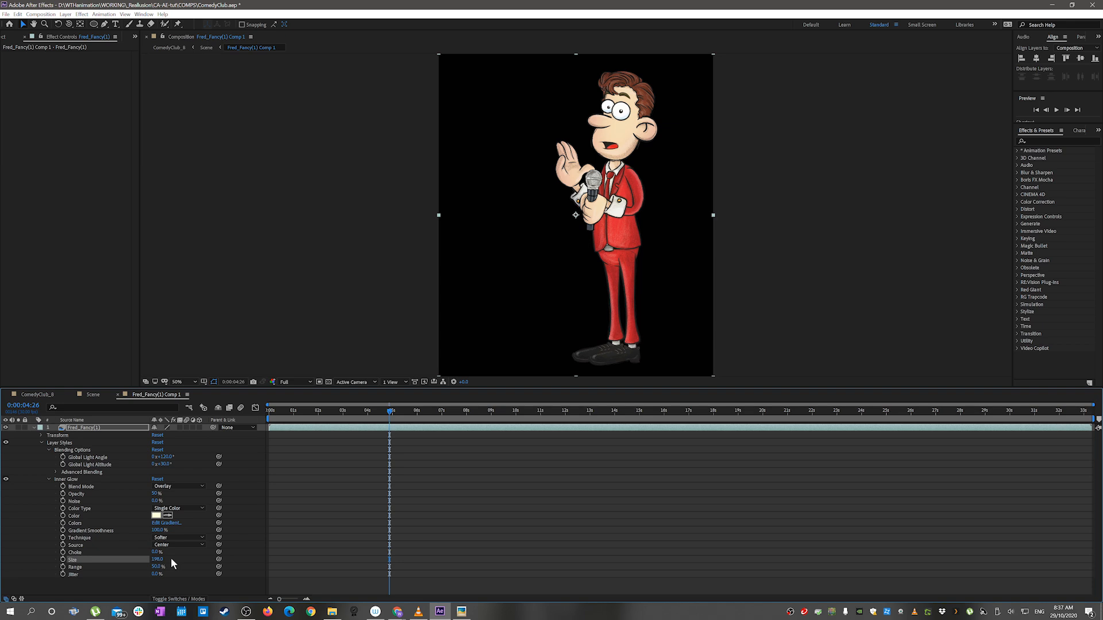
pyautogui.moveTo(158, 566); pyautogui.dragTo(109, 566)
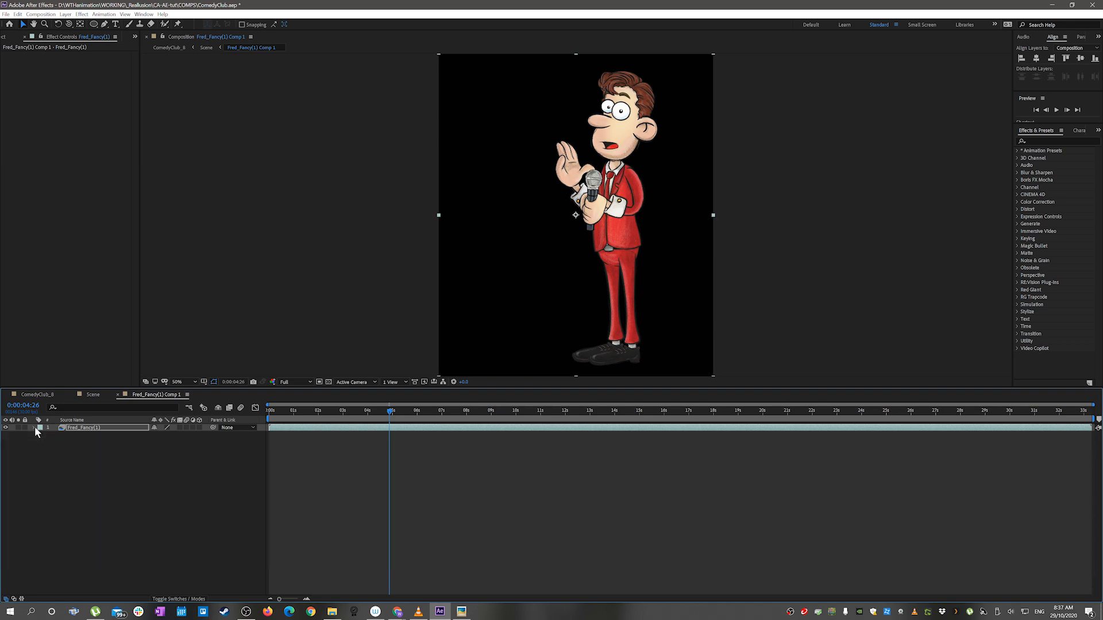
# Step: Apply CC Light Sweep to Fred, tune its blending, and duplicate it for rim lighting
pyautogui.write('light')
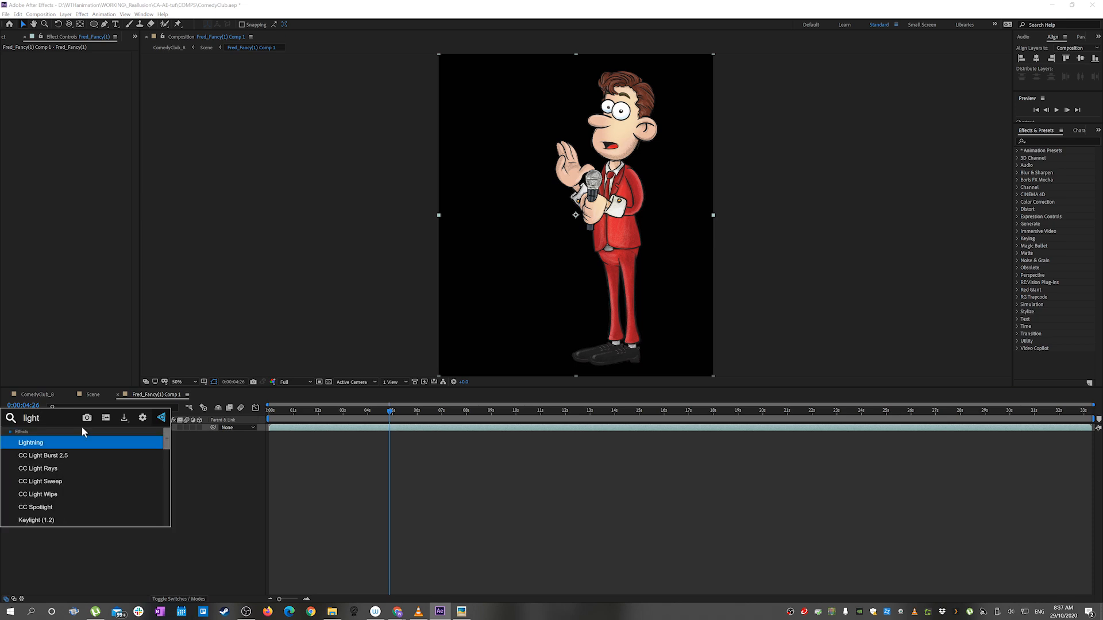
pyautogui.doubleClick(41, 481)
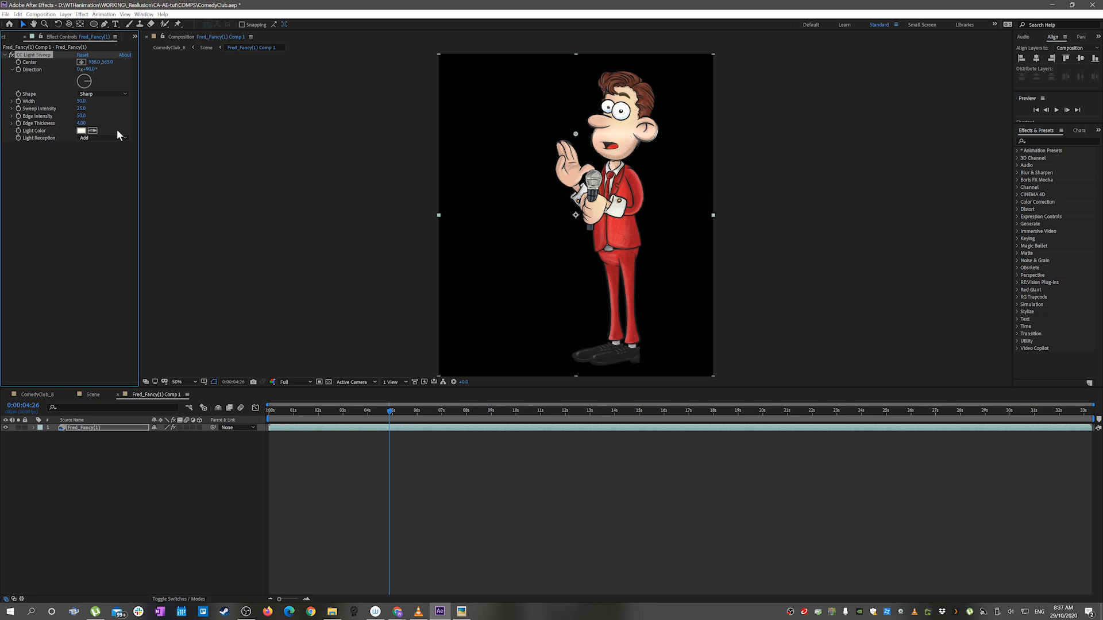
pyautogui.click(81, 101)
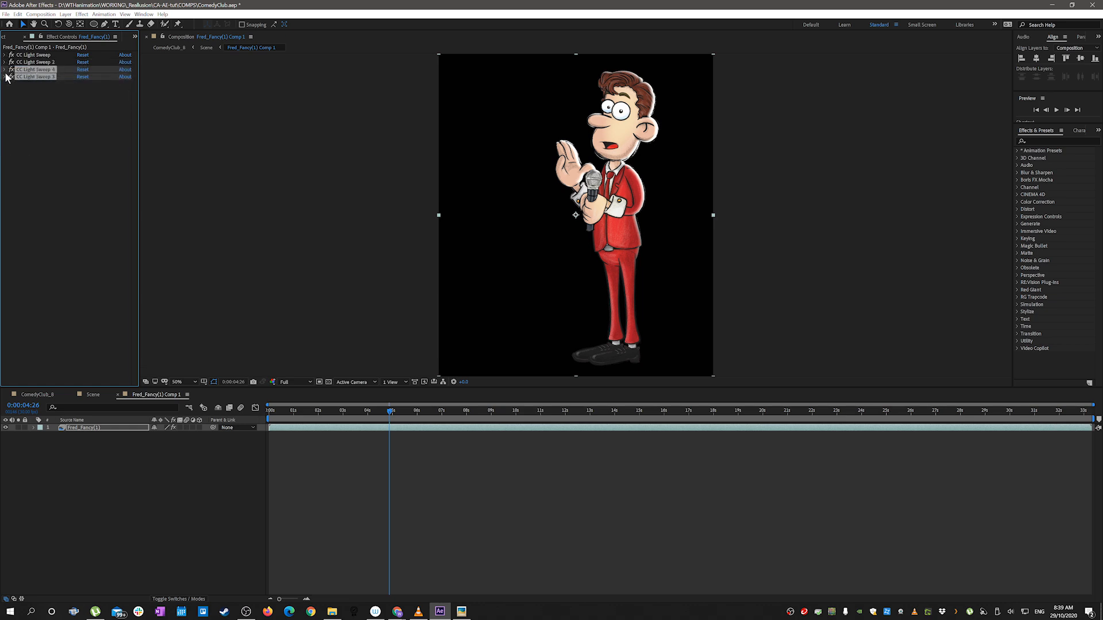
pyautogui.click(5, 70)
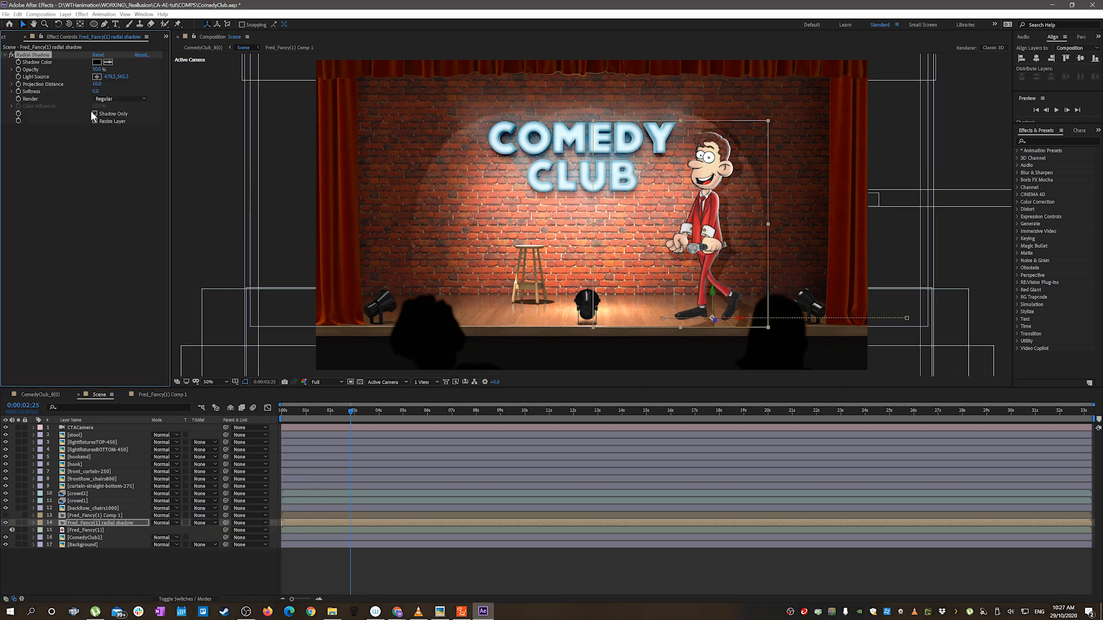
# Step: Set the radial shadow layer to Shadow Only, check it over time, and add an inverted rectangle mask
pyautogui.click(94, 113)
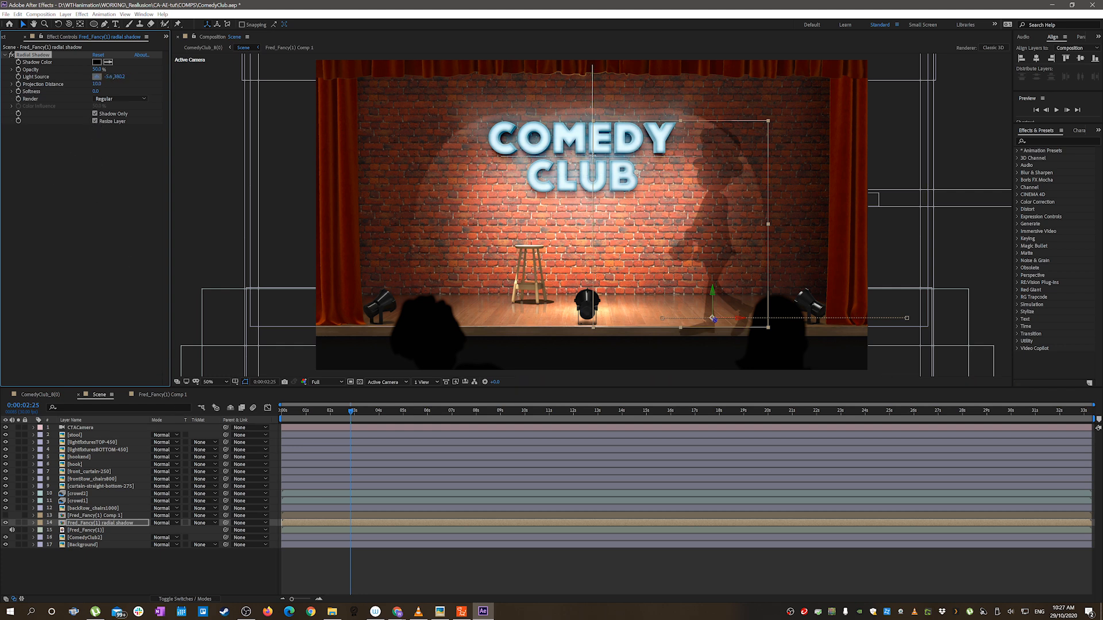
pyautogui.click(323, 382)
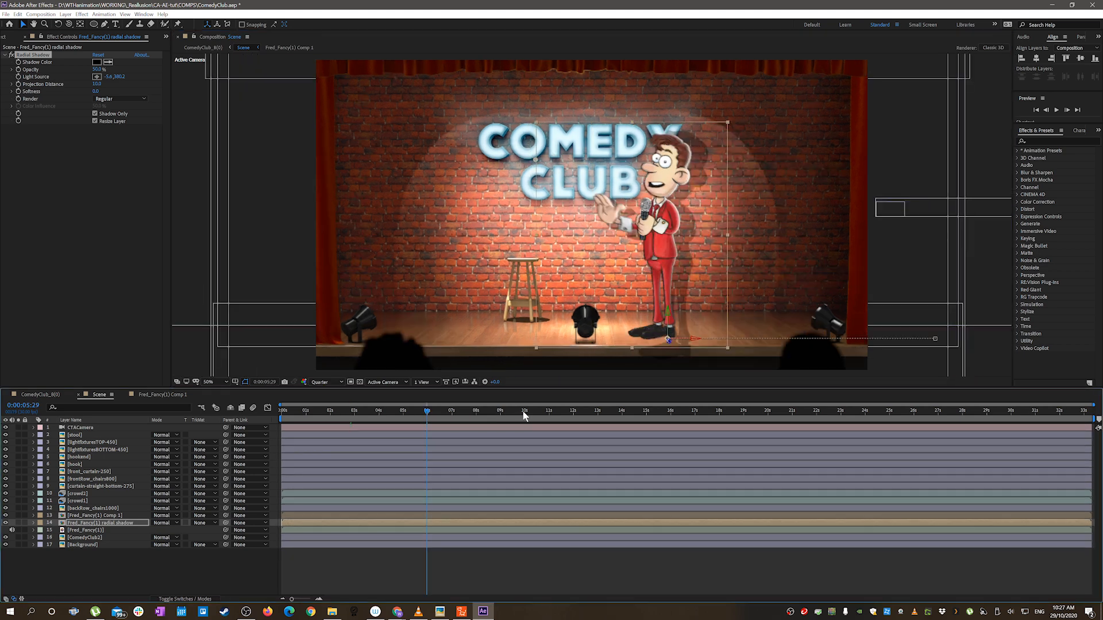
pyautogui.click(824, 410)
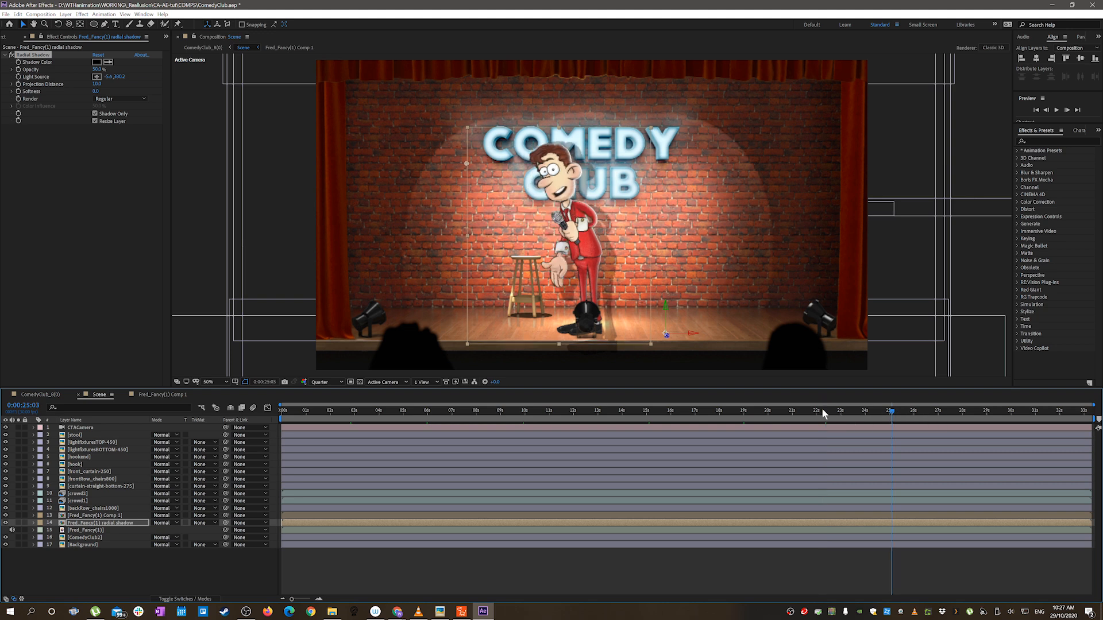
pyautogui.click(376, 410)
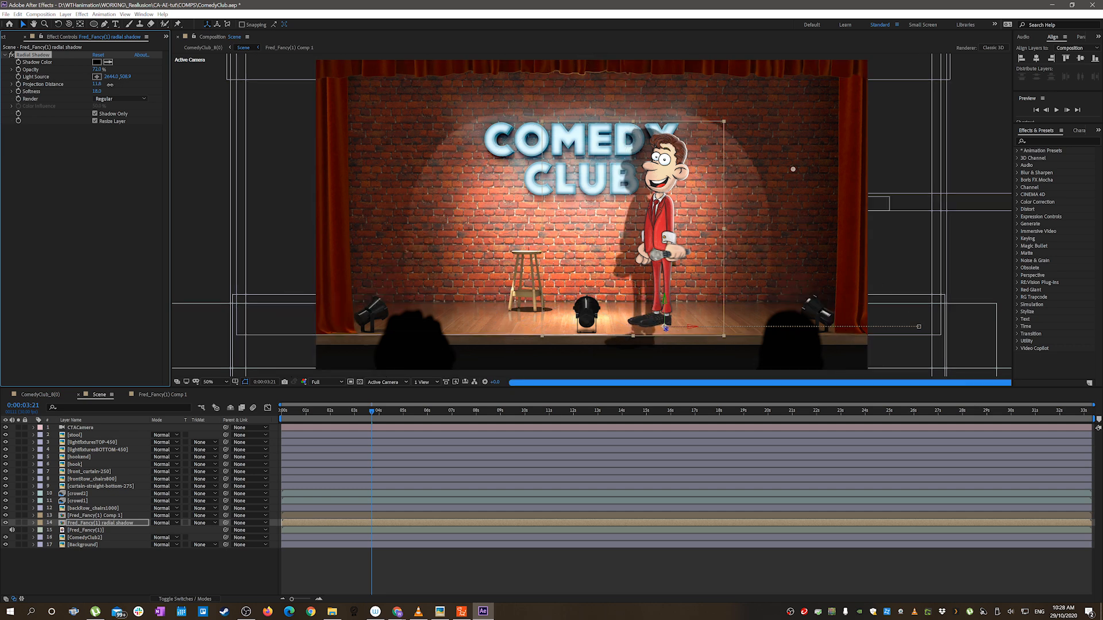
pyautogui.click(91, 24)
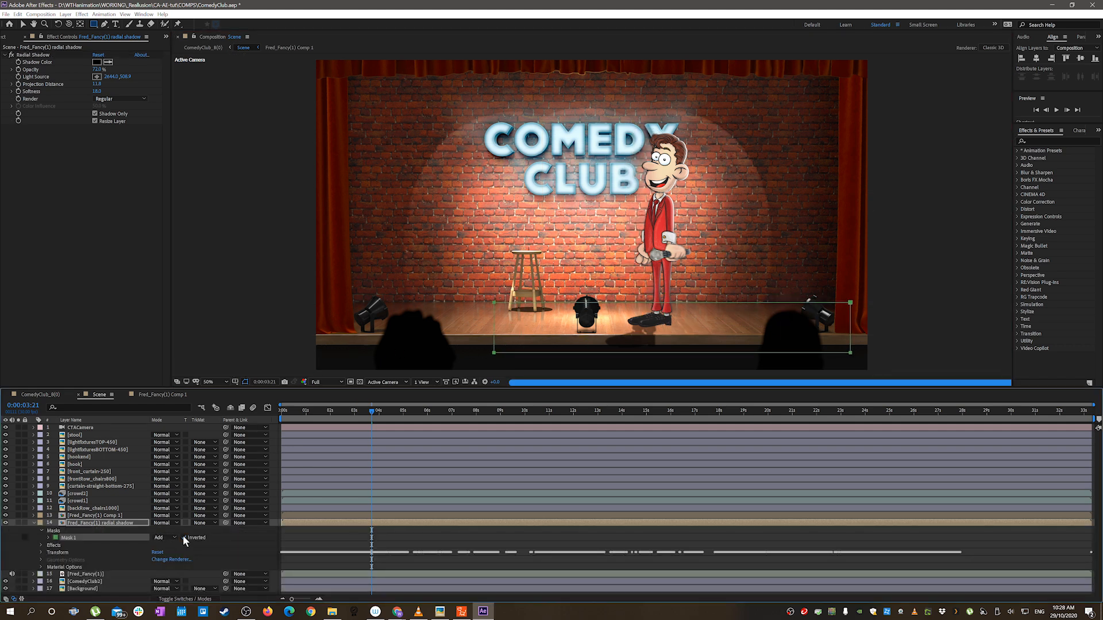
pyautogui.click(183, 538)
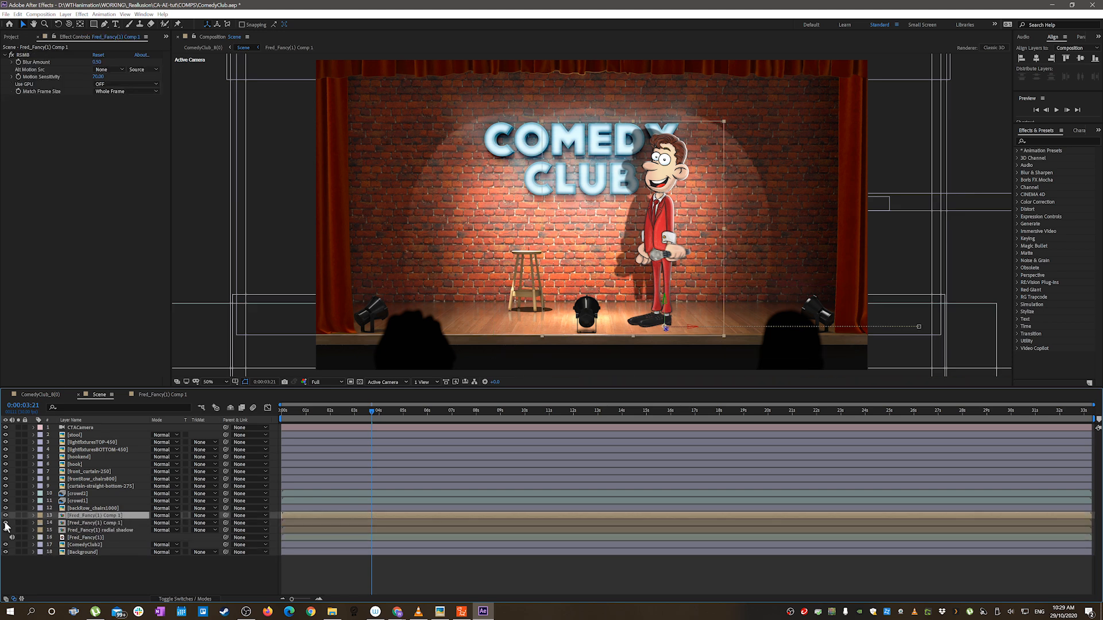
# Step: Build the 'floor shadow' layer with an inverted mask and check the corner-pinned wall shadow
pyautogui.doubleClick(98, 523)
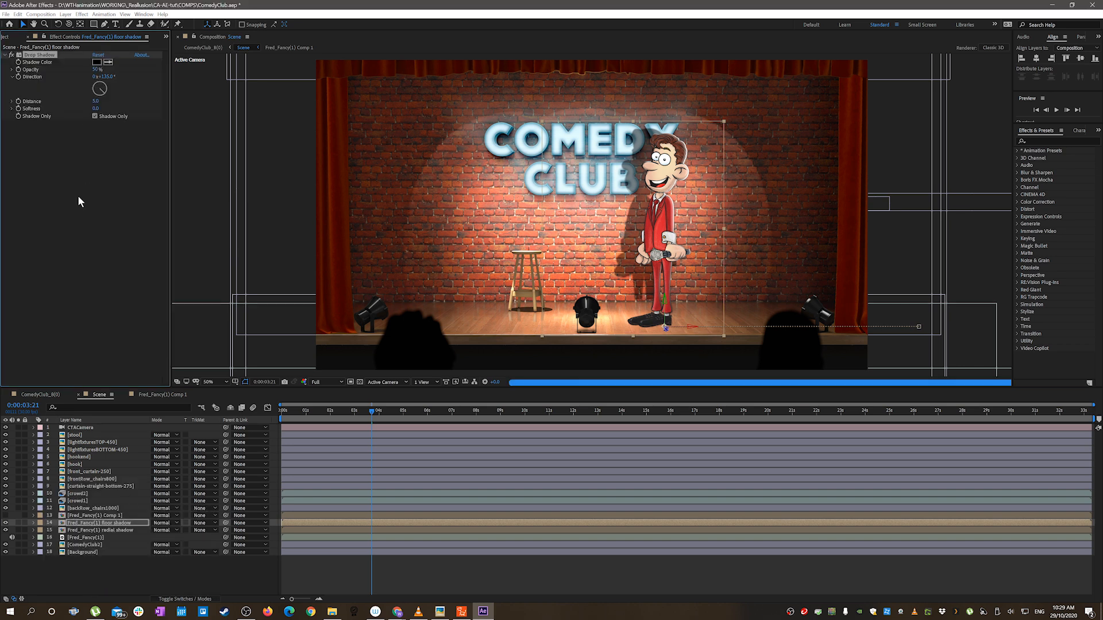
pyautogui.click(30, 523)
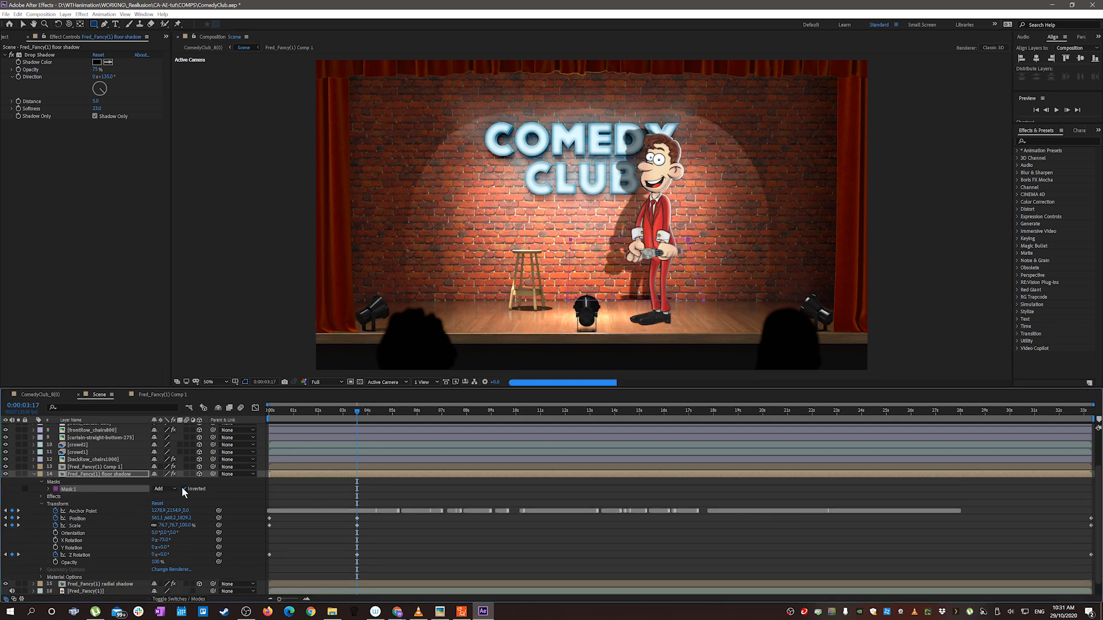
pyautogui.click(187, 488)
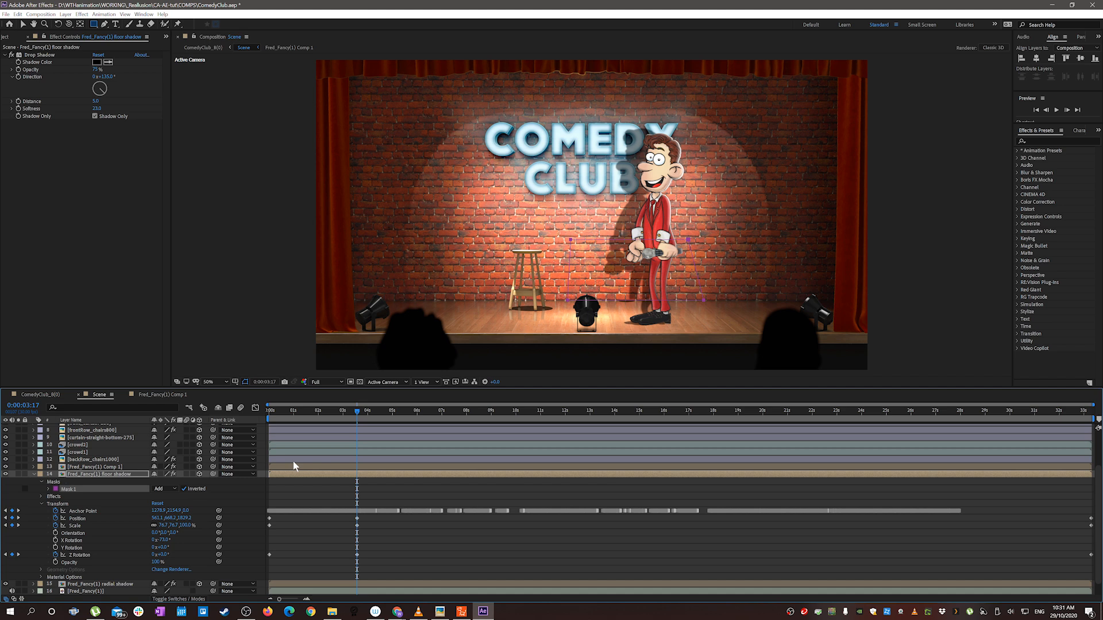
pyautogui.click(50, 489)
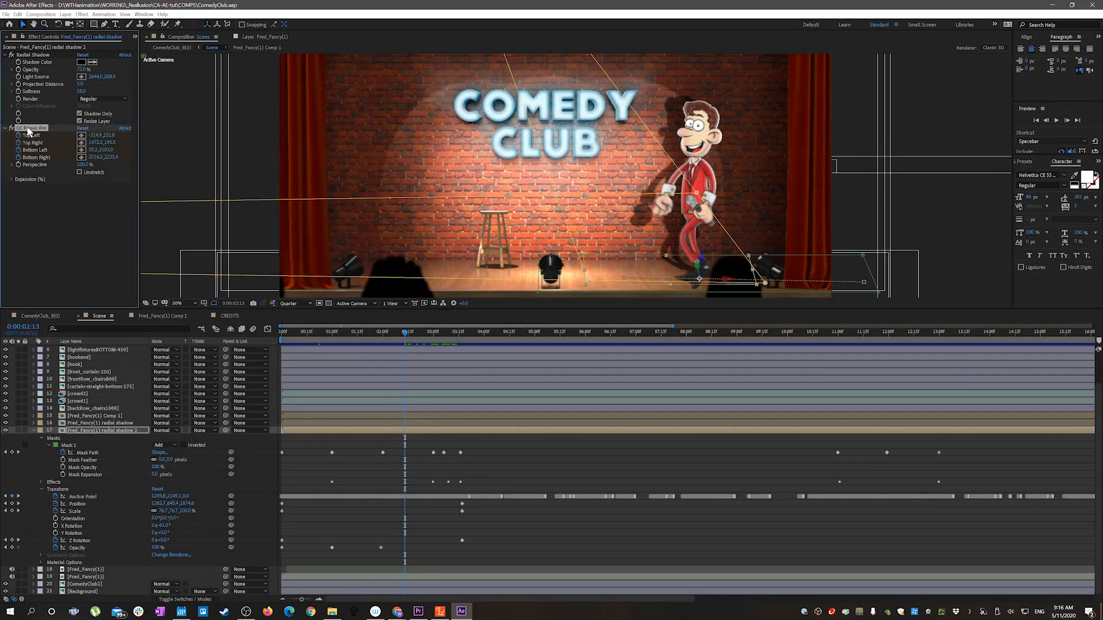
pyautogui.click(435, 331)
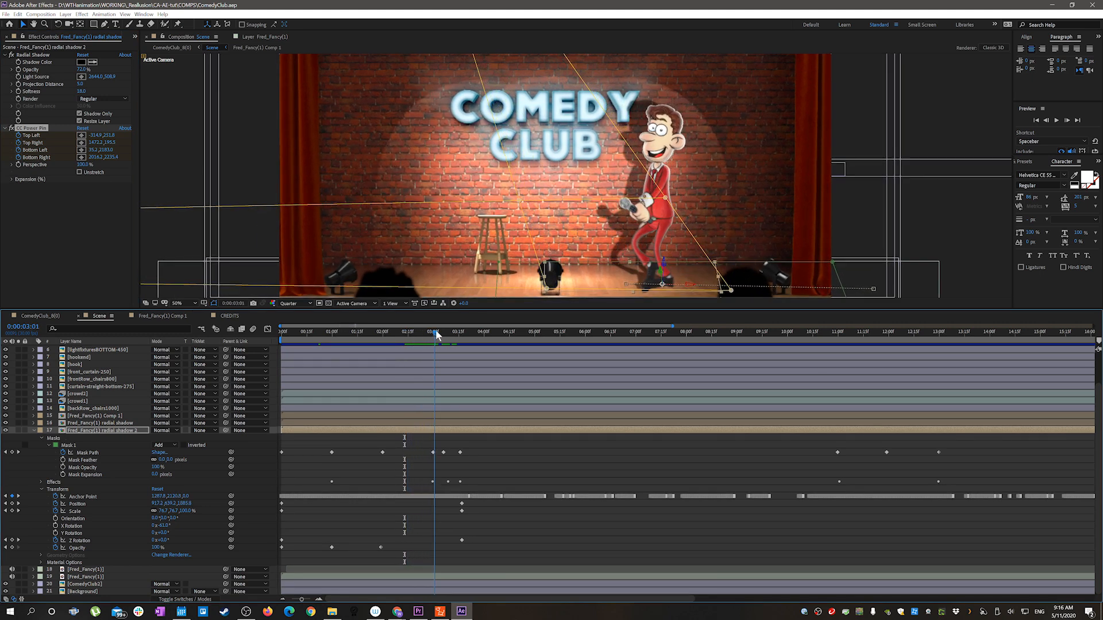
pyautogui.click(457, 331)
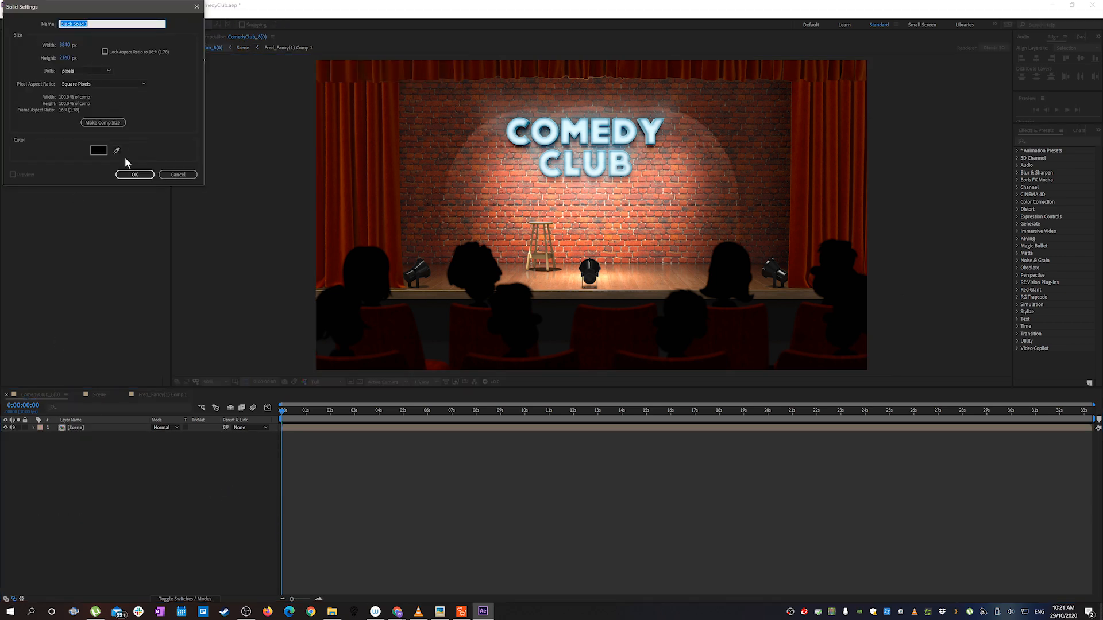
# Step: Add a black solid with an inverted ellipse mask, feather 300, 73% opacity, and preview it
pyautogui.click(134, 175)
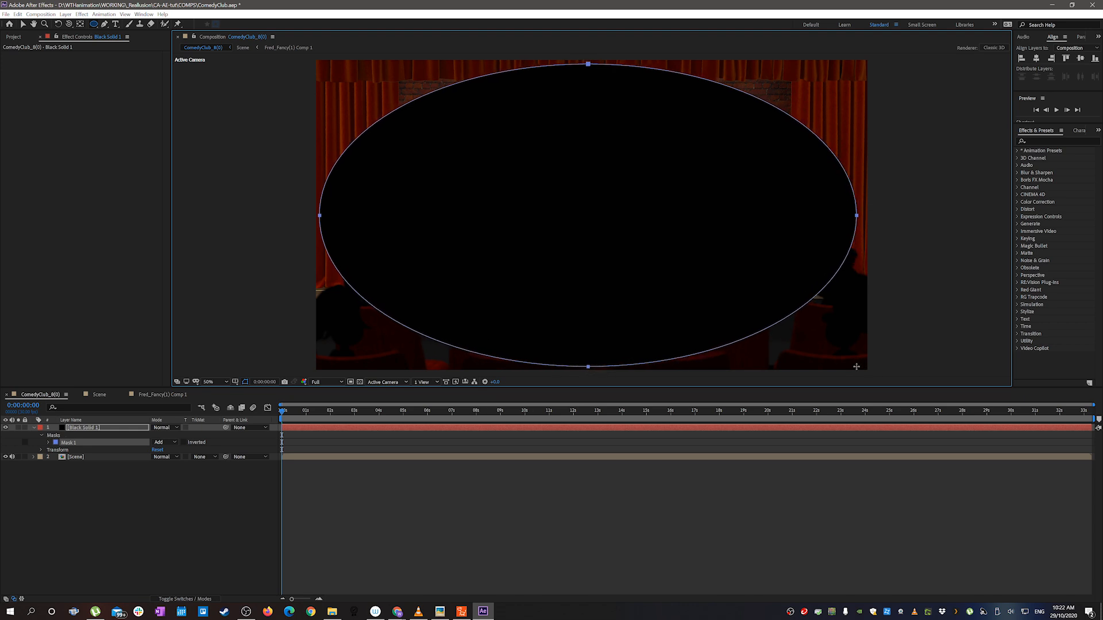
pyautogui.click(184, 442)
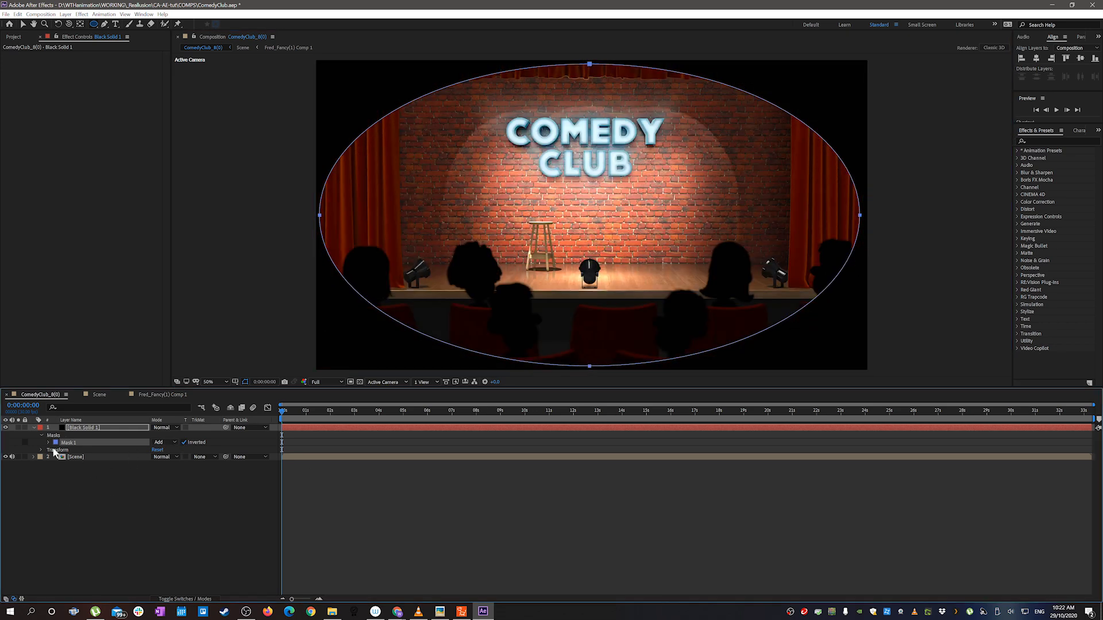
pyautogui.click(29, 442)
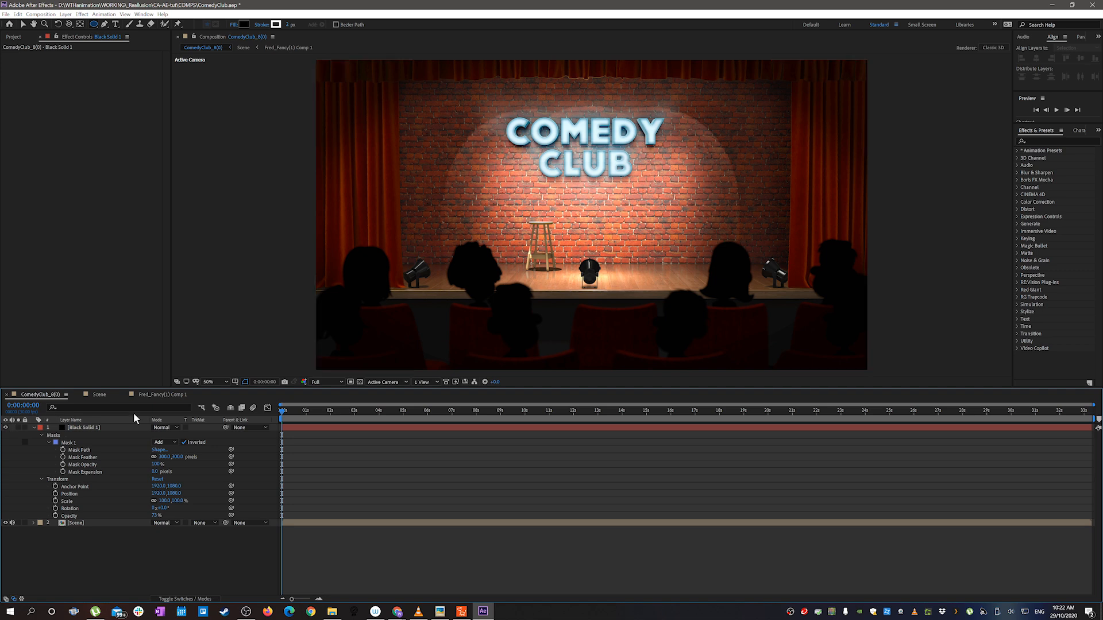
pyautogui.click(392, 410)
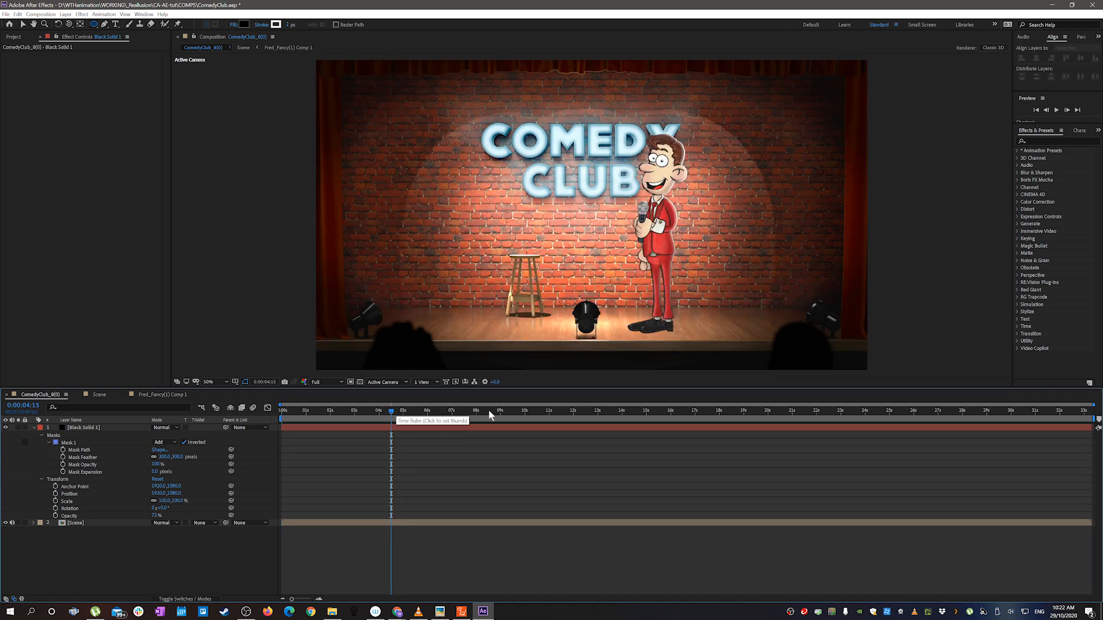
pyautogui.click(511, 411)
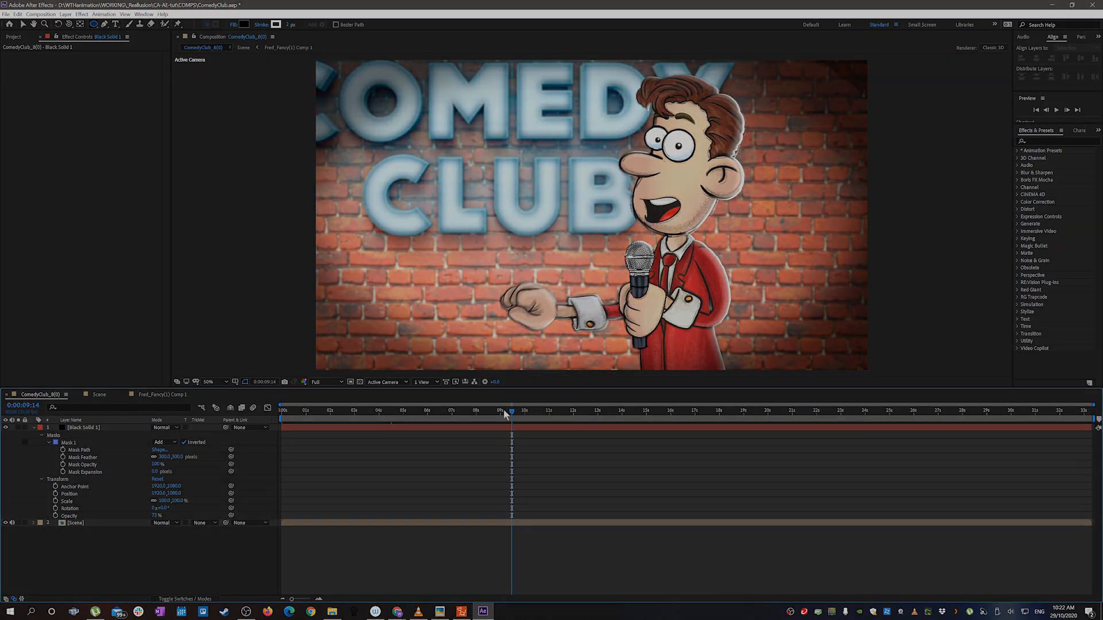